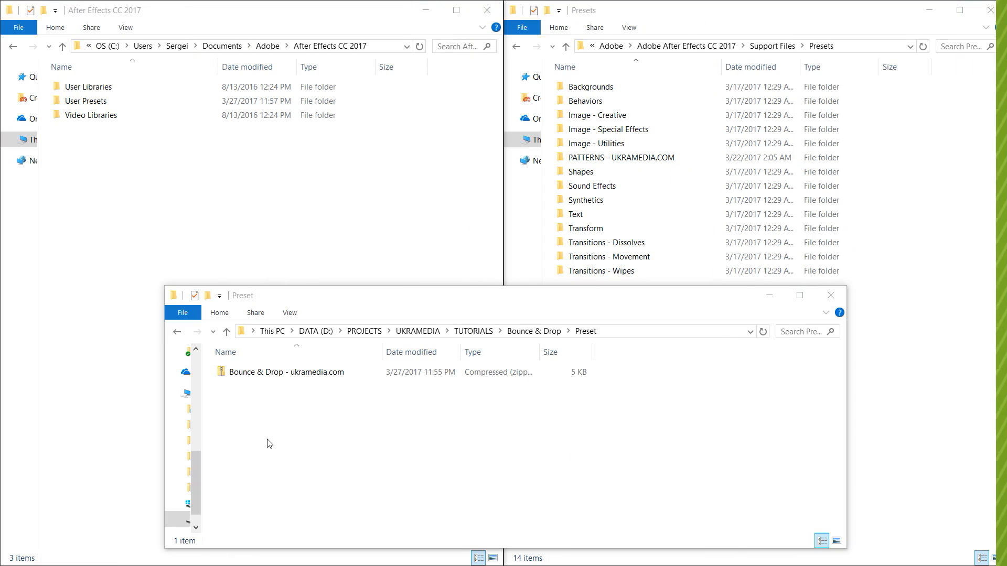
- Extract All on the Bounce & Drop zip, then open the extracted folder
left_click(287, 372)
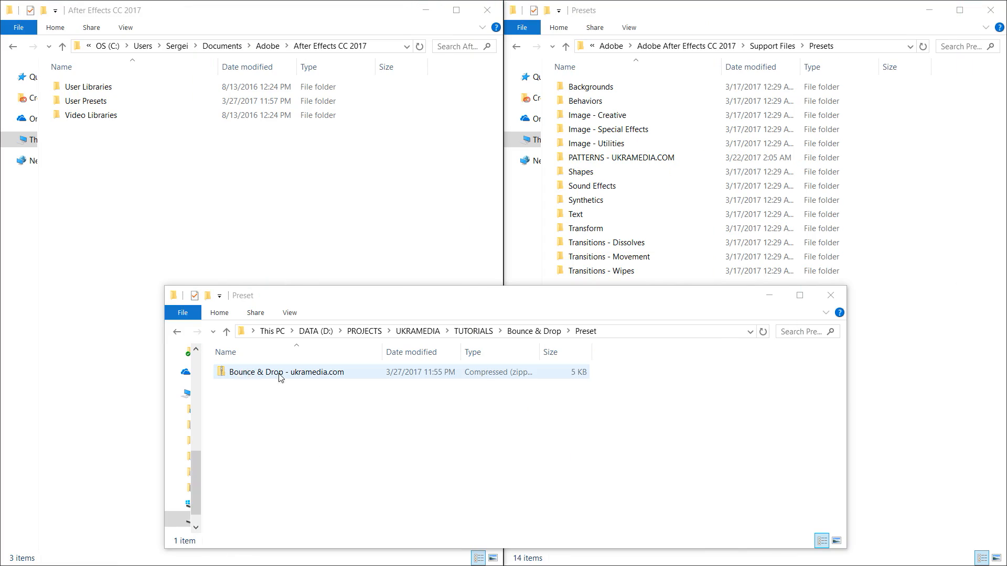
left_click(338, 468)
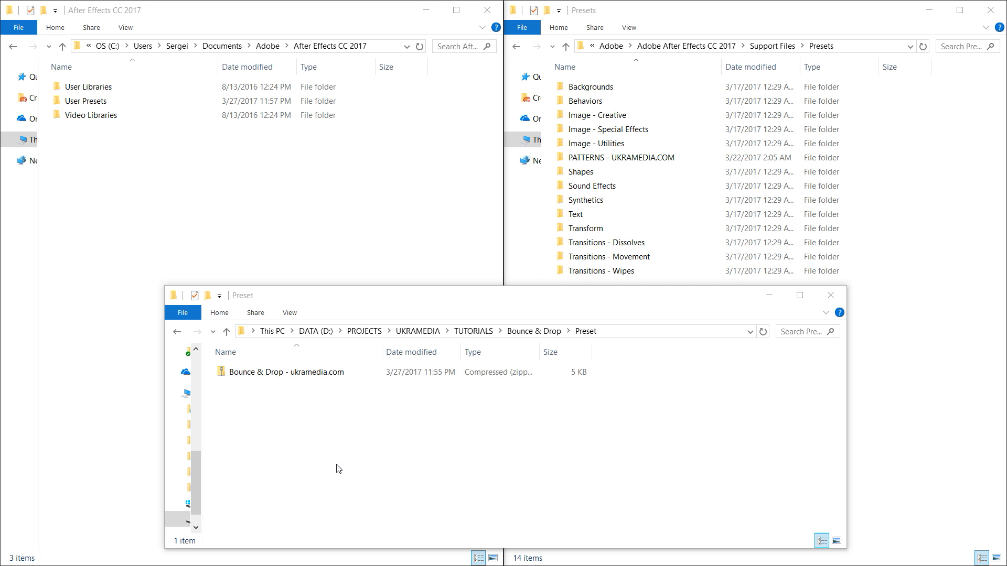
mouse_move(327, 446)
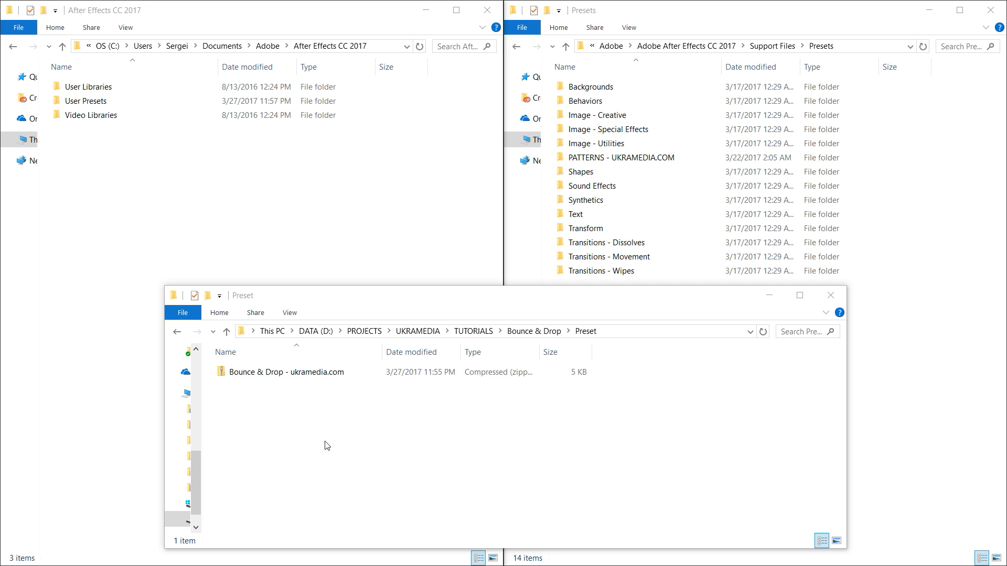
right_click(287, 372)
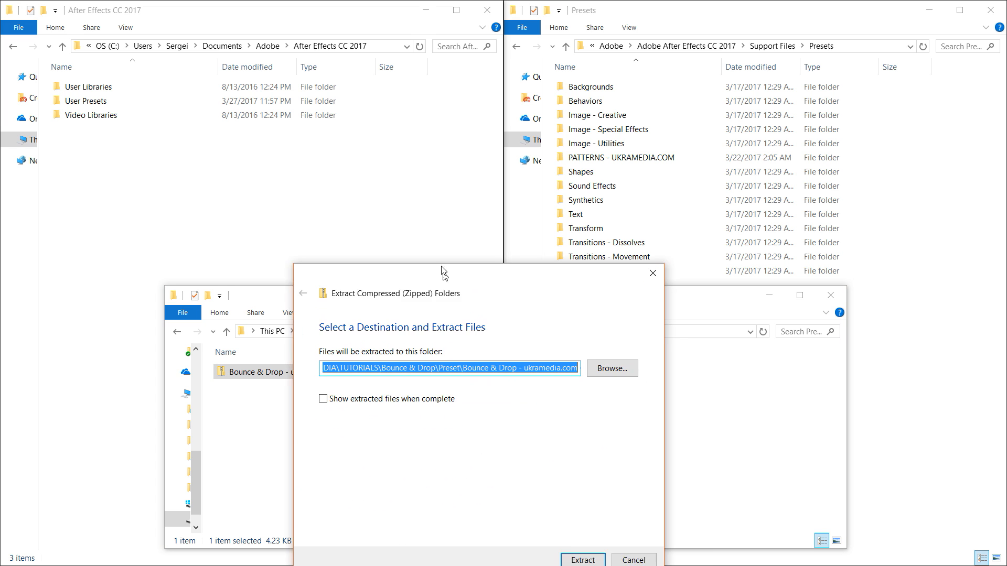
left_click(582, 559)
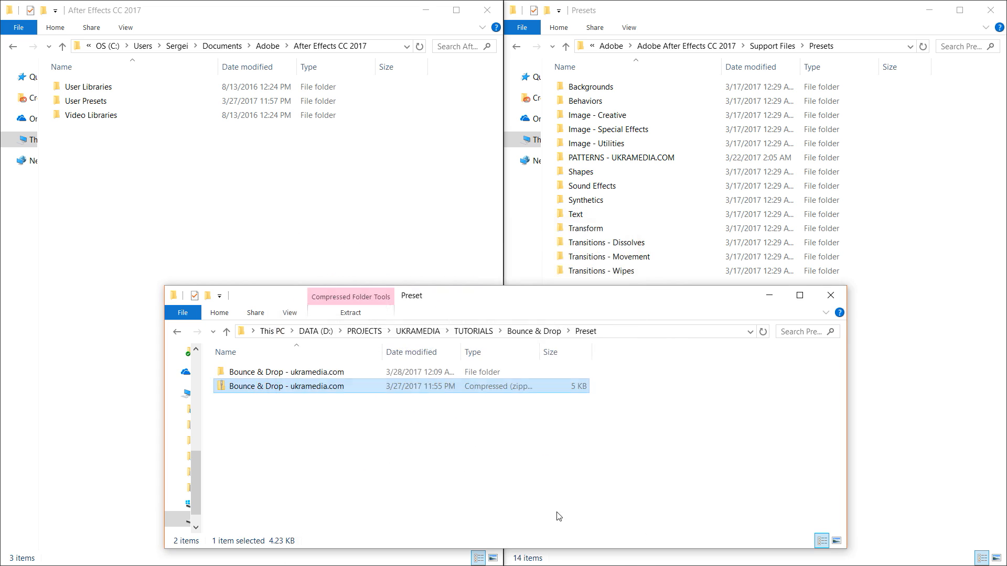
double_click(286, 372)
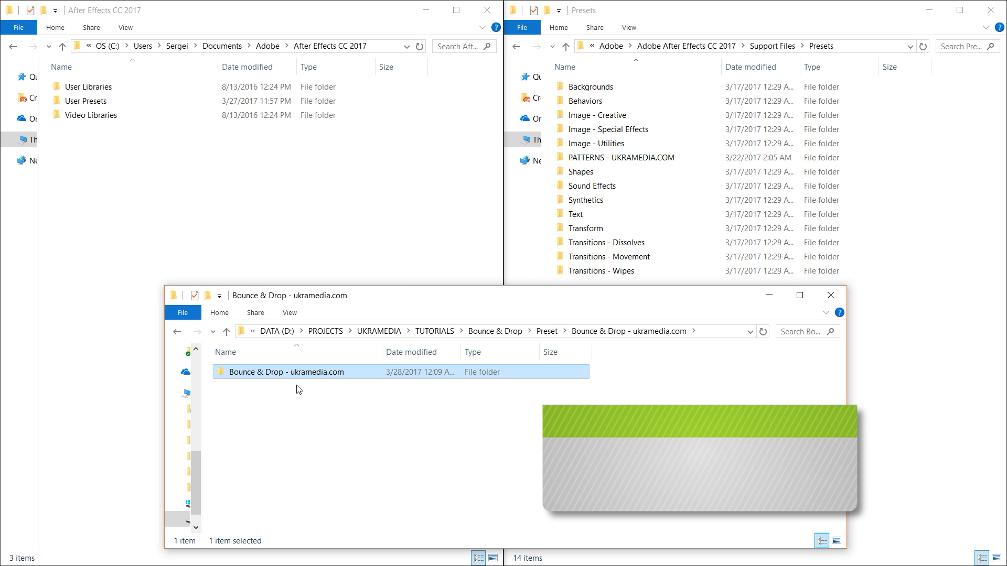
- Copy the inner Bounce & Drop folder into Documents\Adobe\After Effects CC 2017\User Presets
key("ctrl+c")
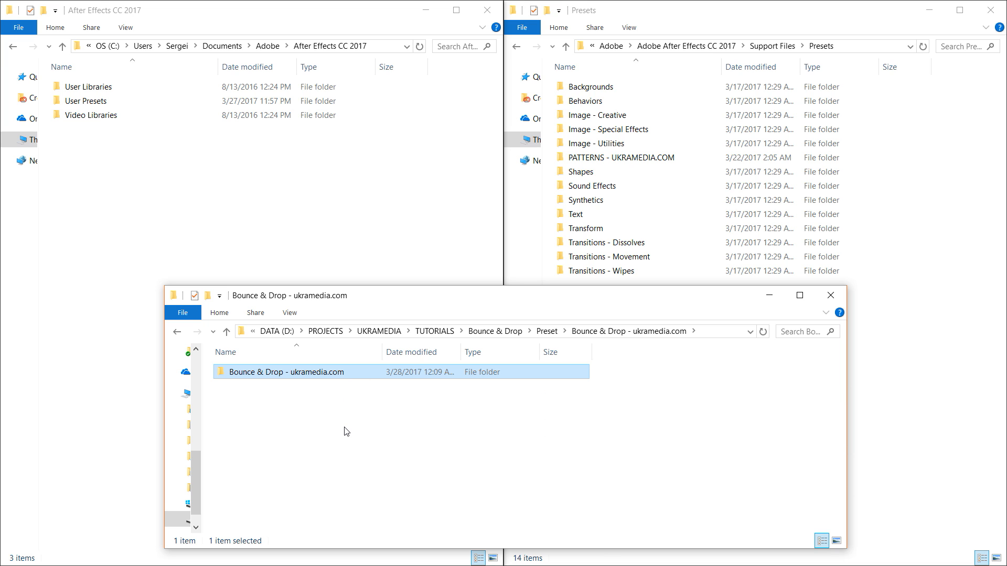
mouse_move(341, 455)
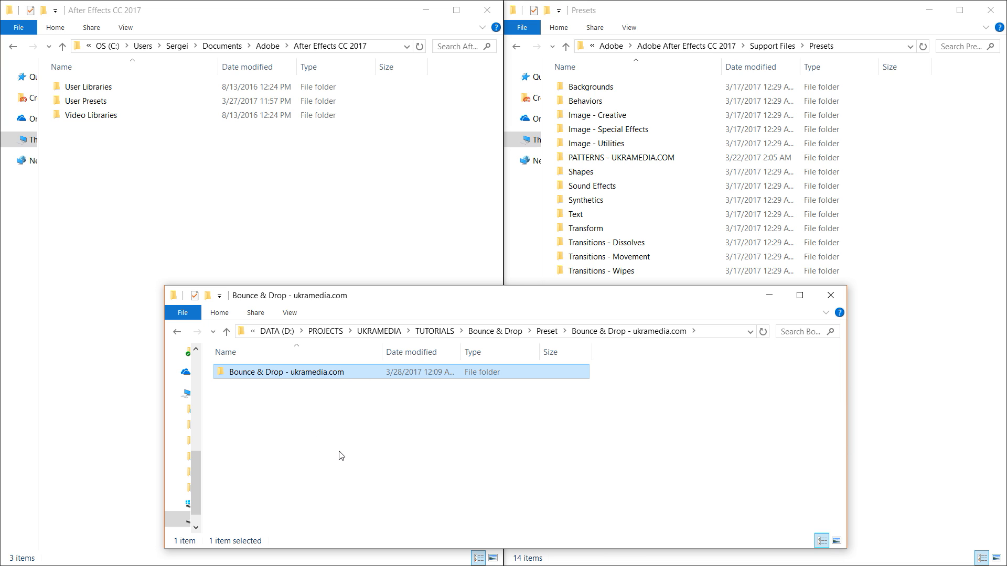
mouse_move(366, 392)
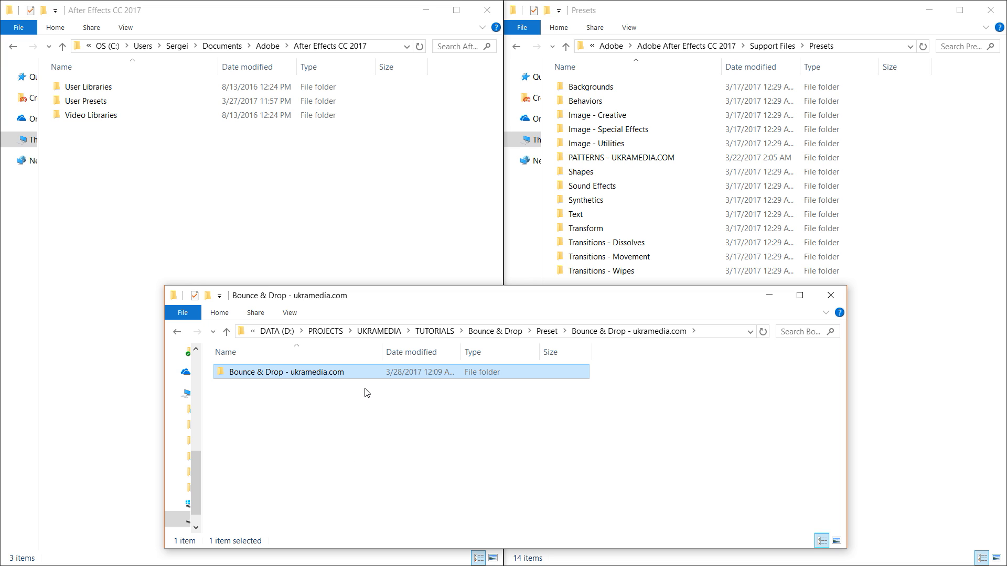
mouse_move(406, 426)
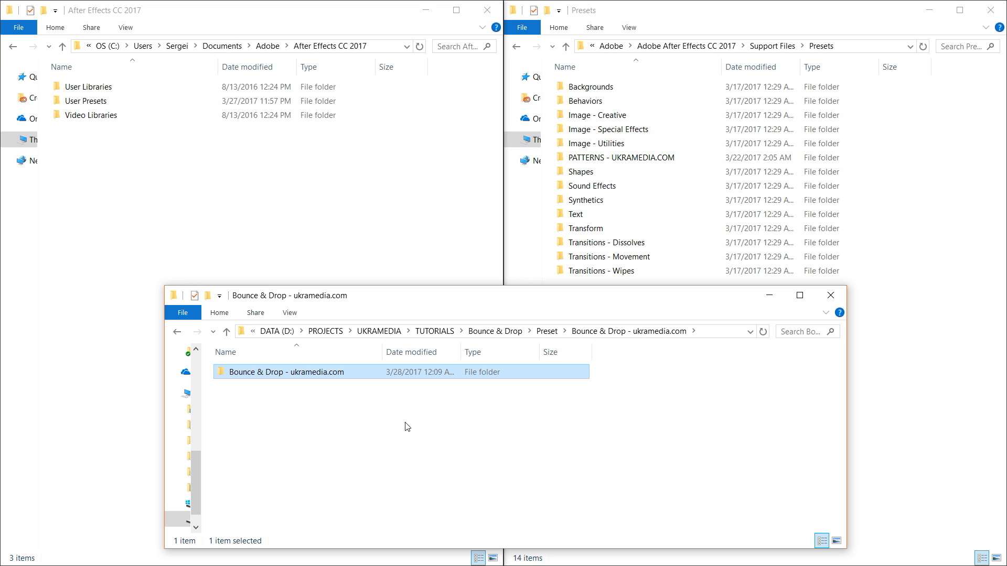
mouse_move(269, 266)
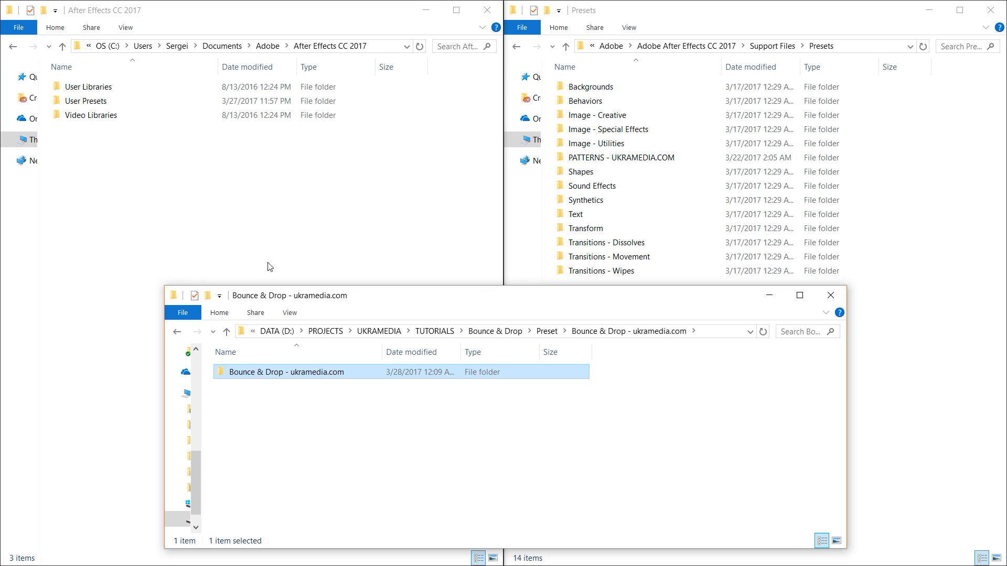
left_click(86, 101)
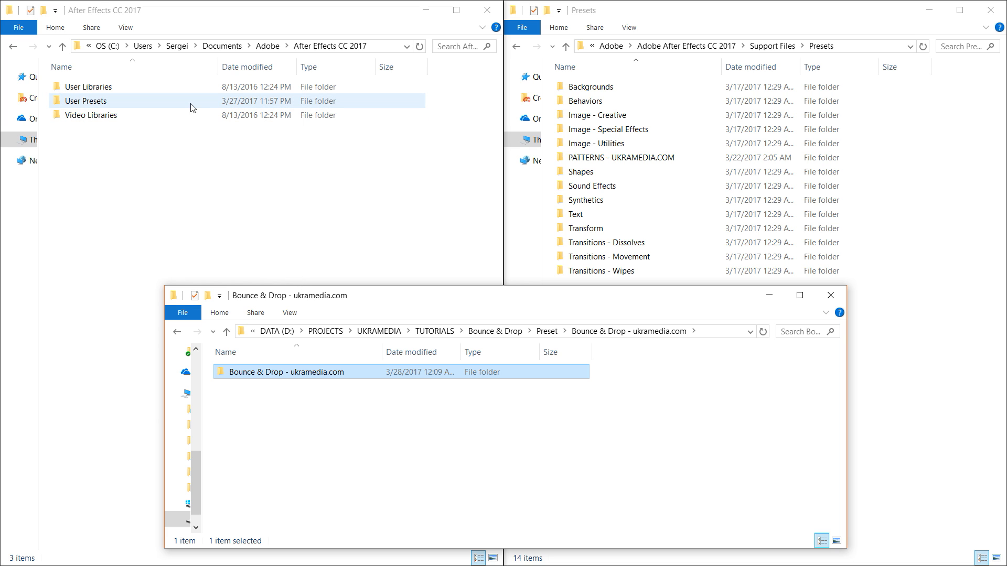
double_click(86, 101)
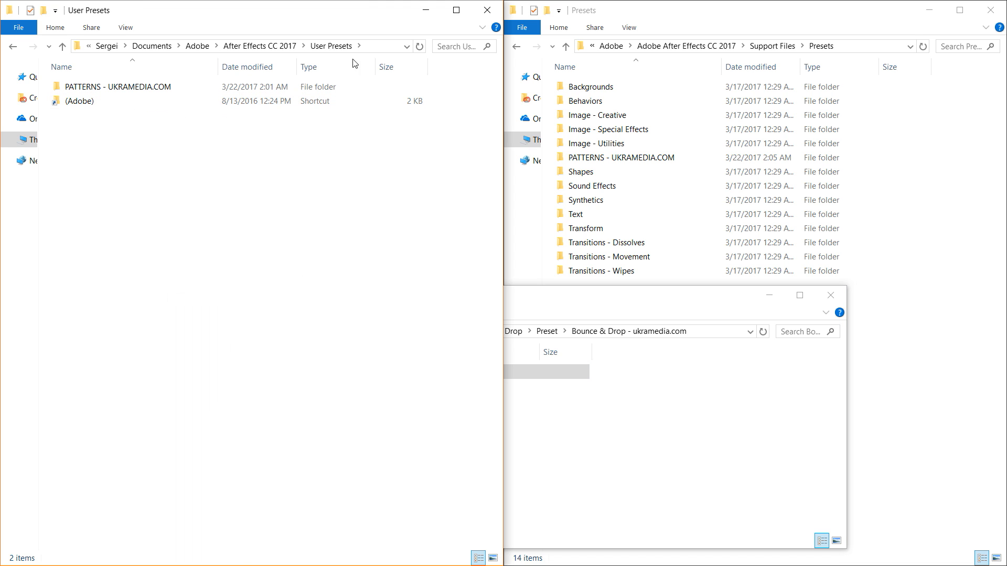
left_click(225, 45)
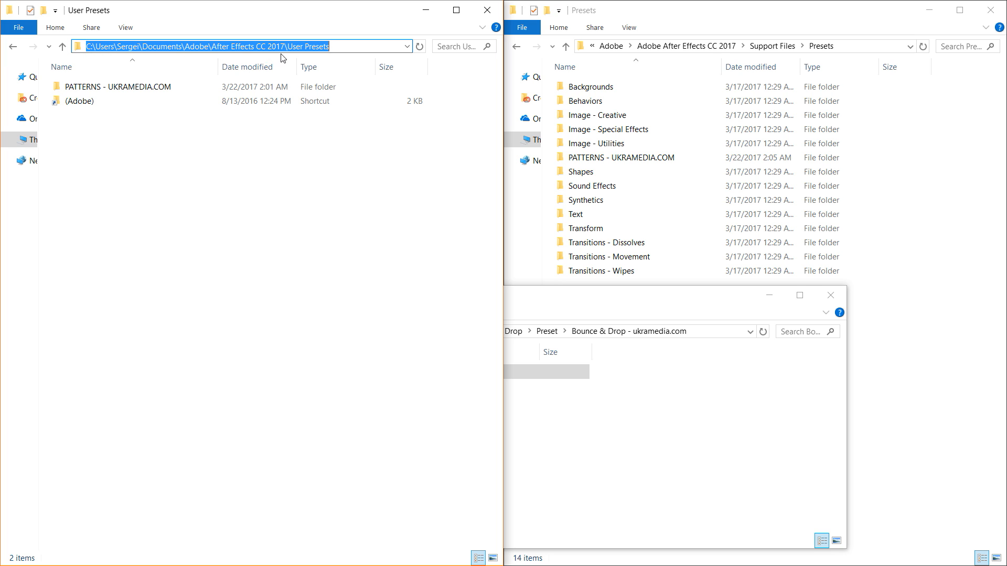
mouse_move(149, 188)
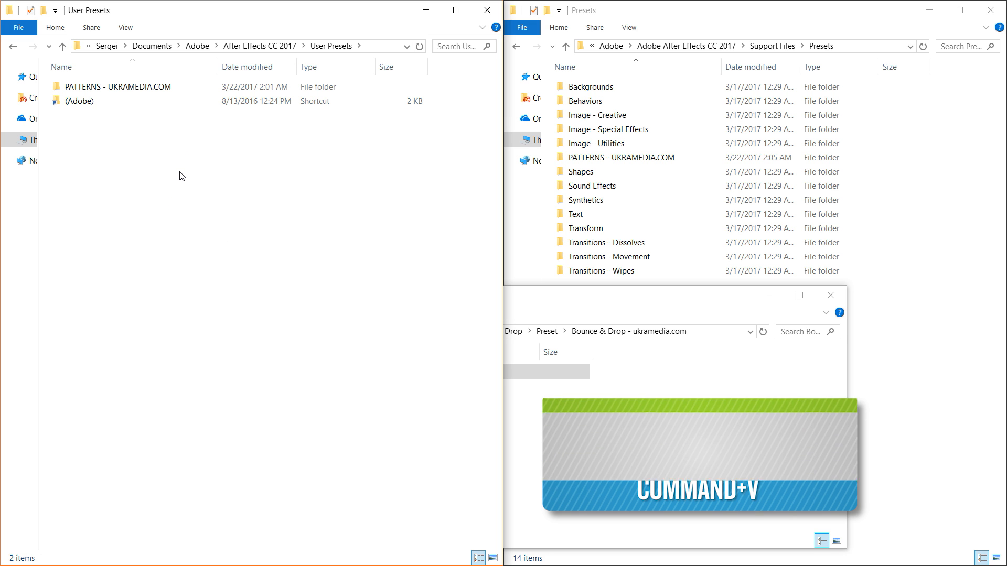
key("ctrl+v")
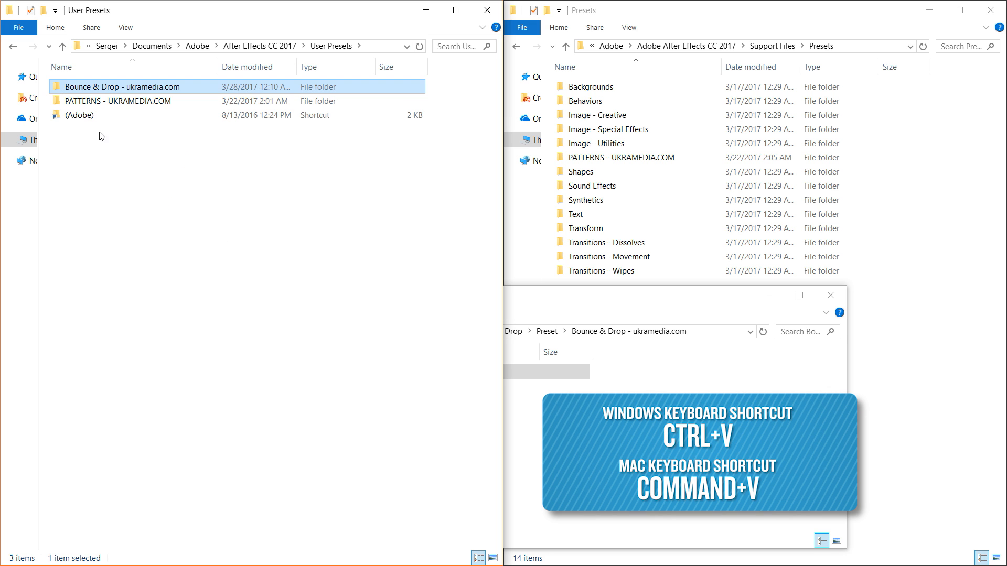
- Confirm the pasted folder holds the .ffx file, then paste it into Support Files\Presets
double_click(123, 87)
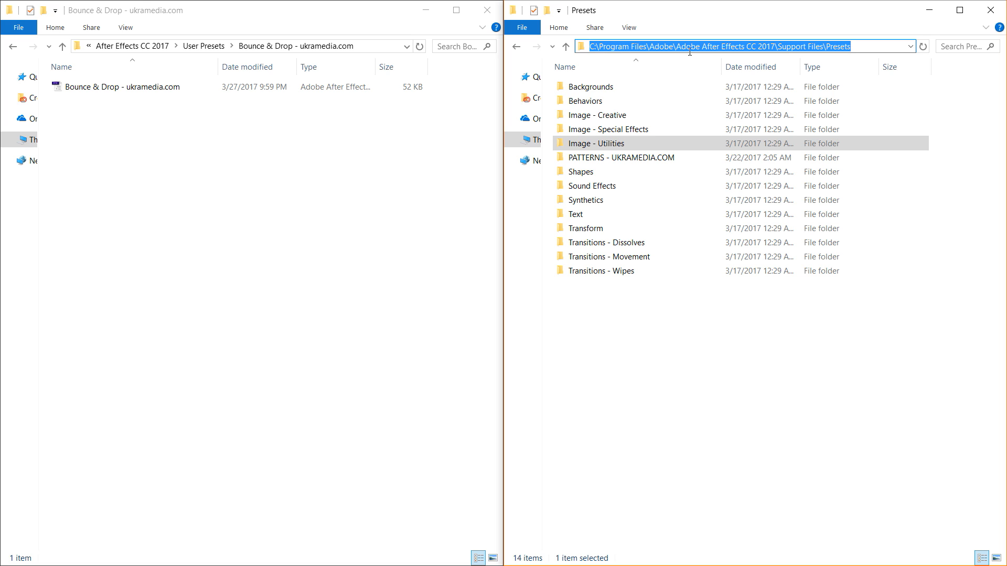
mouse_move(817, 46)
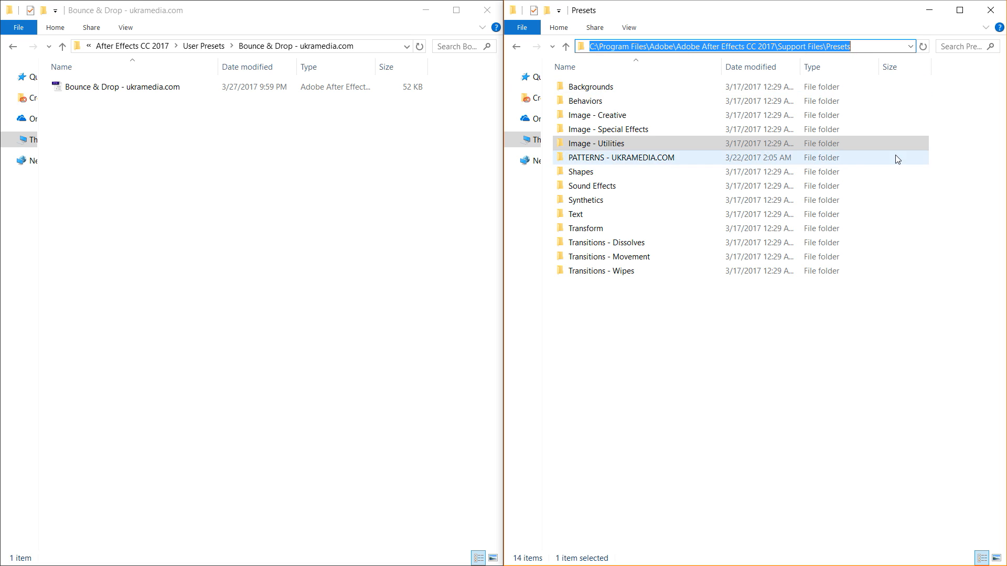
left_click(737, 342)
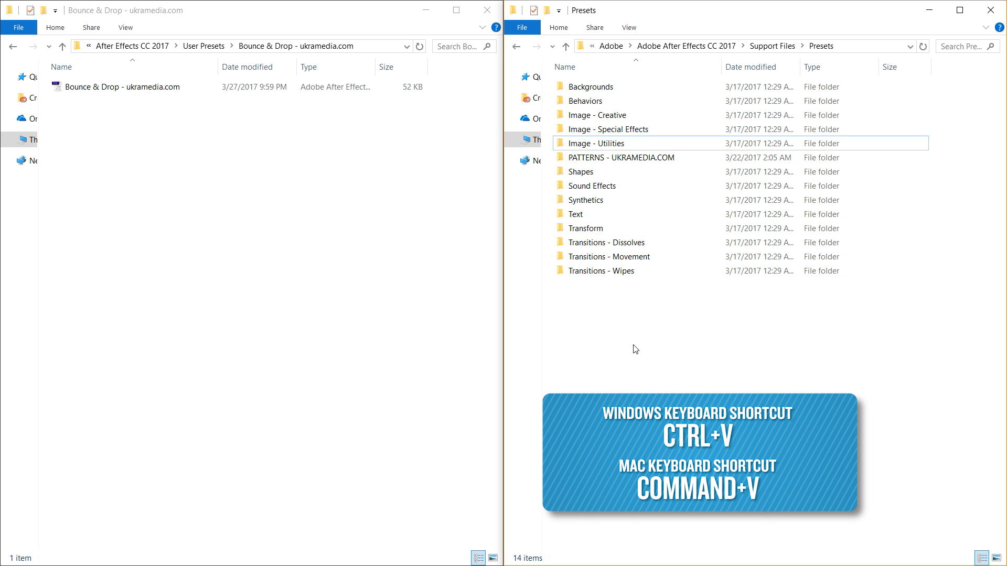
key("ctrl+v")
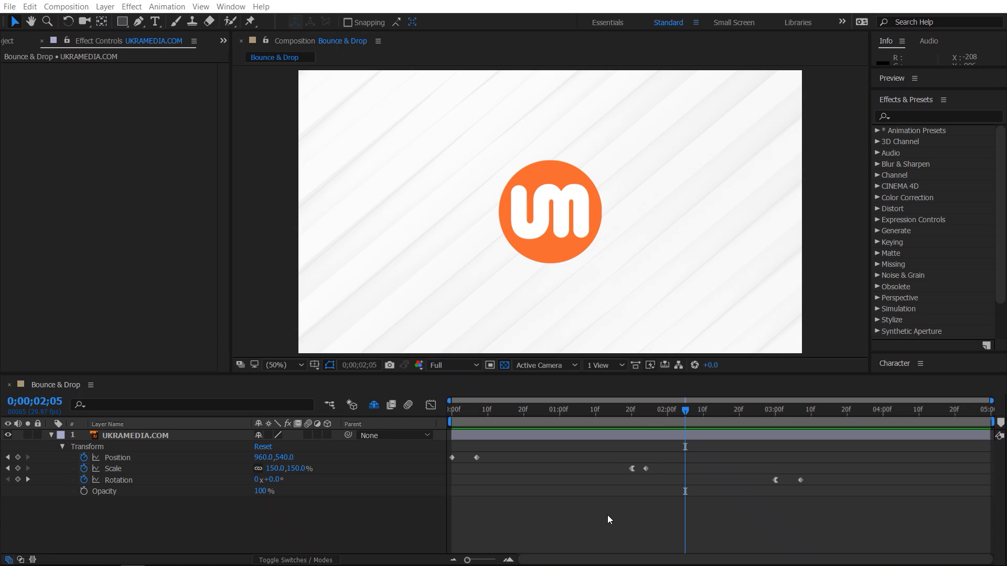
mouse_move(673, 418)
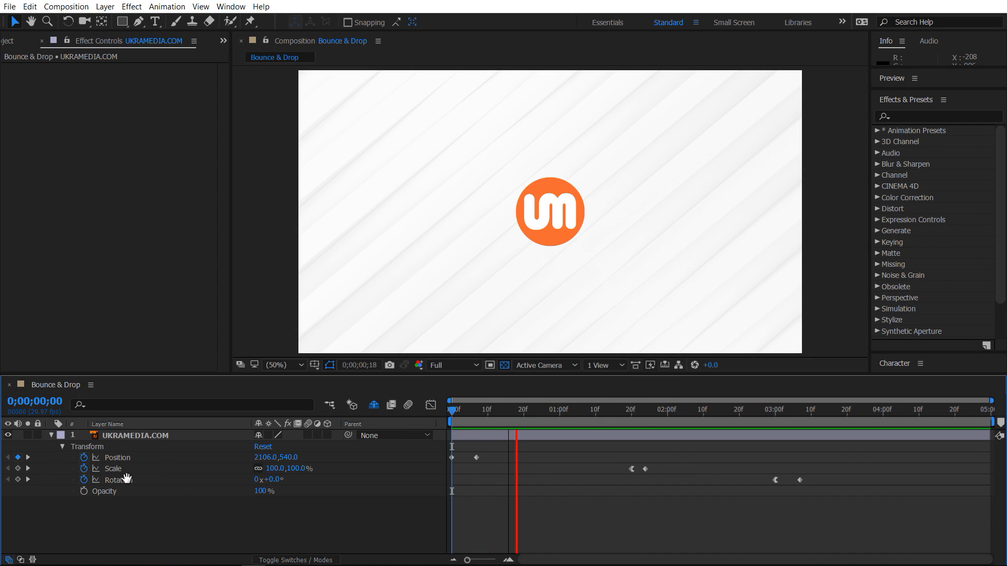
- Scrub the Bounce & Drop timeline to preview the logo's position, scale and rotation keyframes
left_click(452, 409)
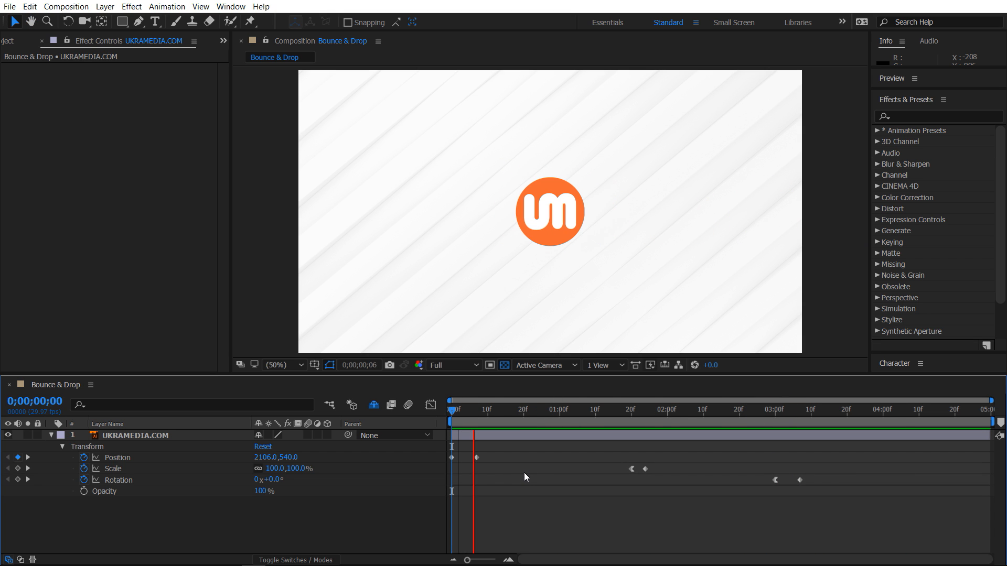
- Select the UKRAMEDIA.COM logo layer and expand Animation Presets to User Presets > Bounce
left_click(595, 409)
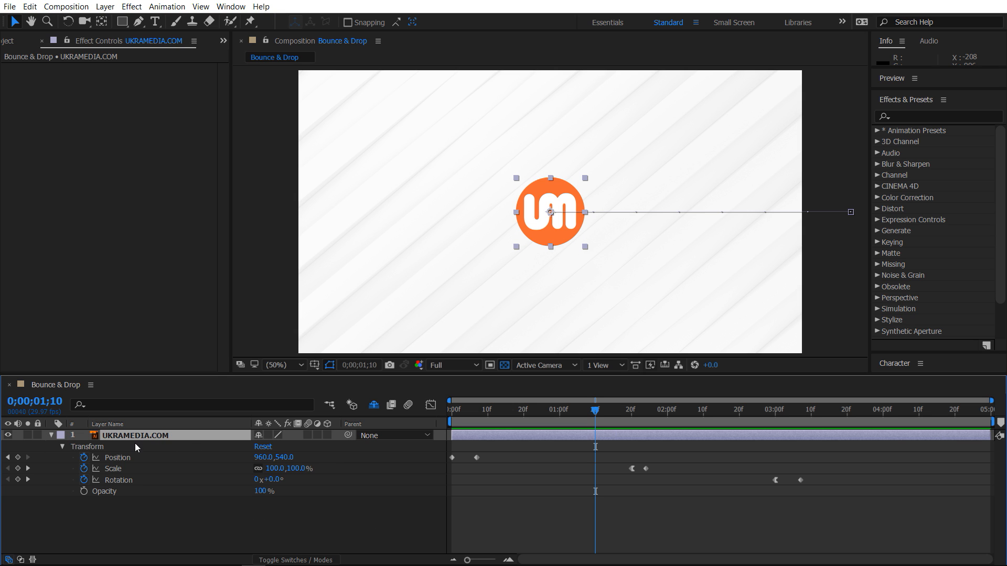
mouse_move(466, 464)
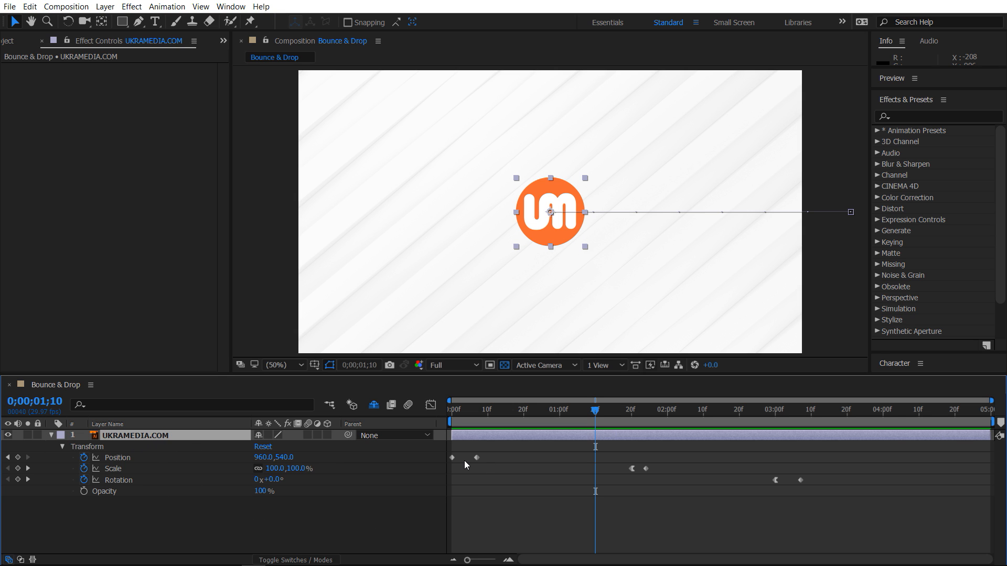
mouse_move(936, 295)
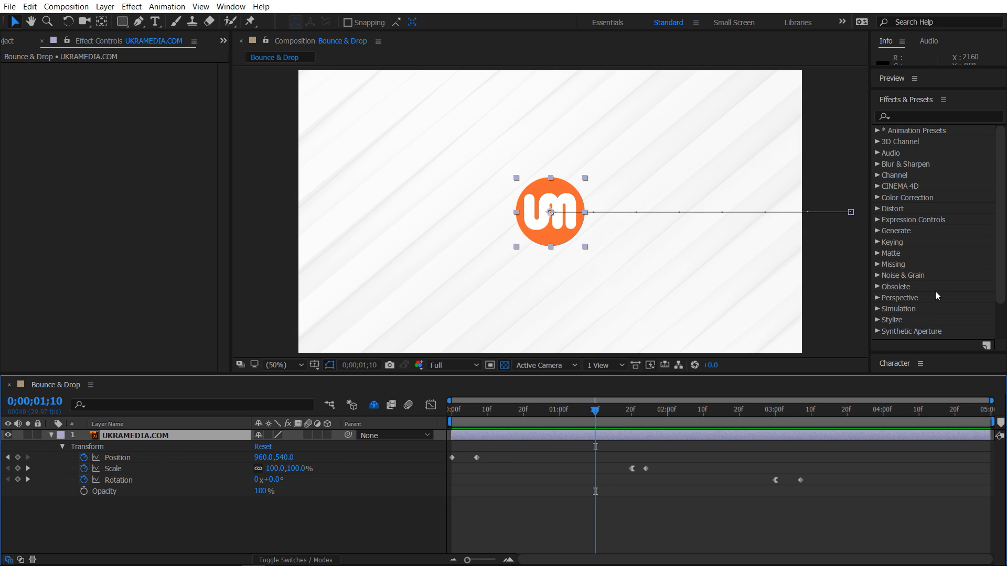
mouse_move(530, 464)
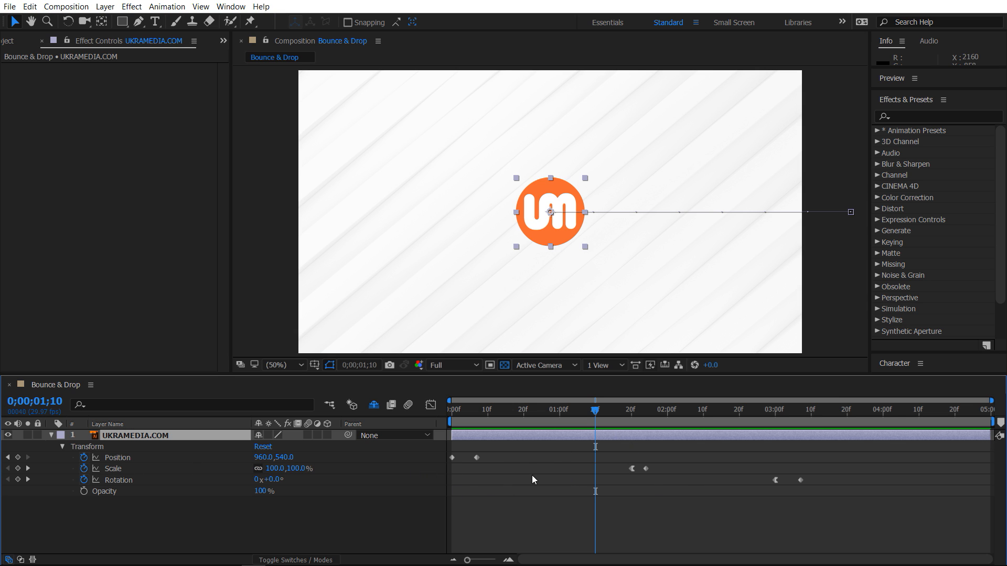
mouse_move(555, 492)
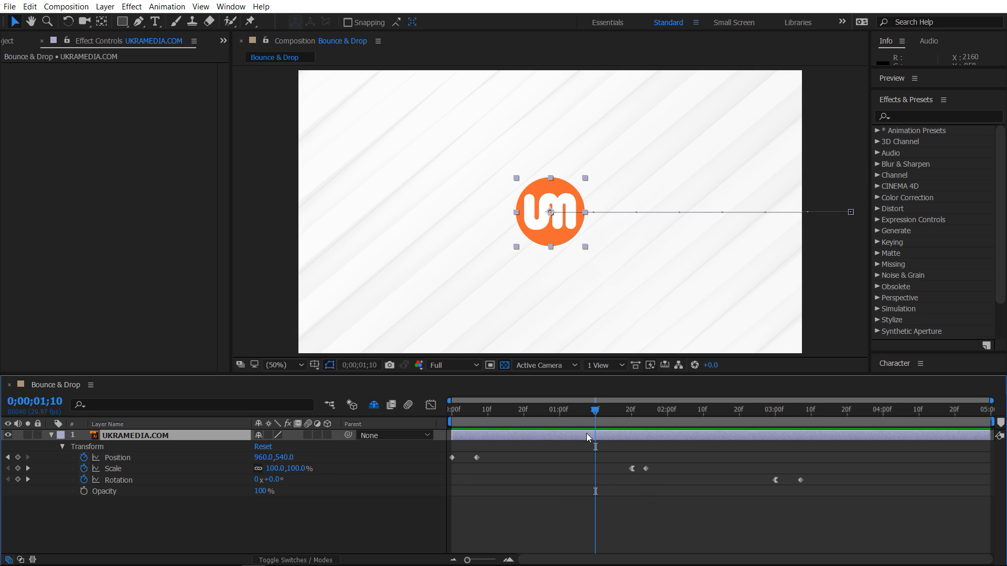
mouse_move(911, 137)
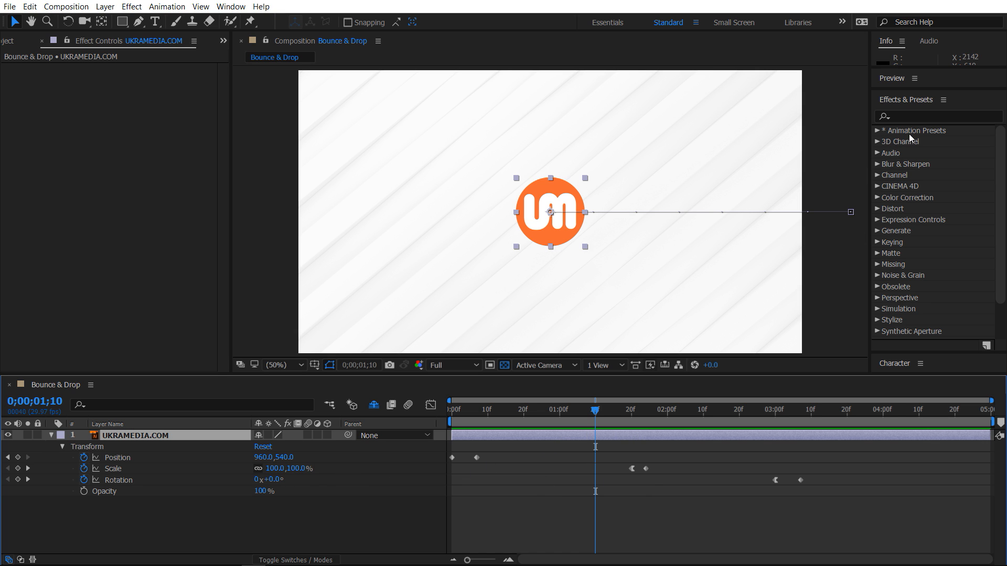
left_click(878, 131)
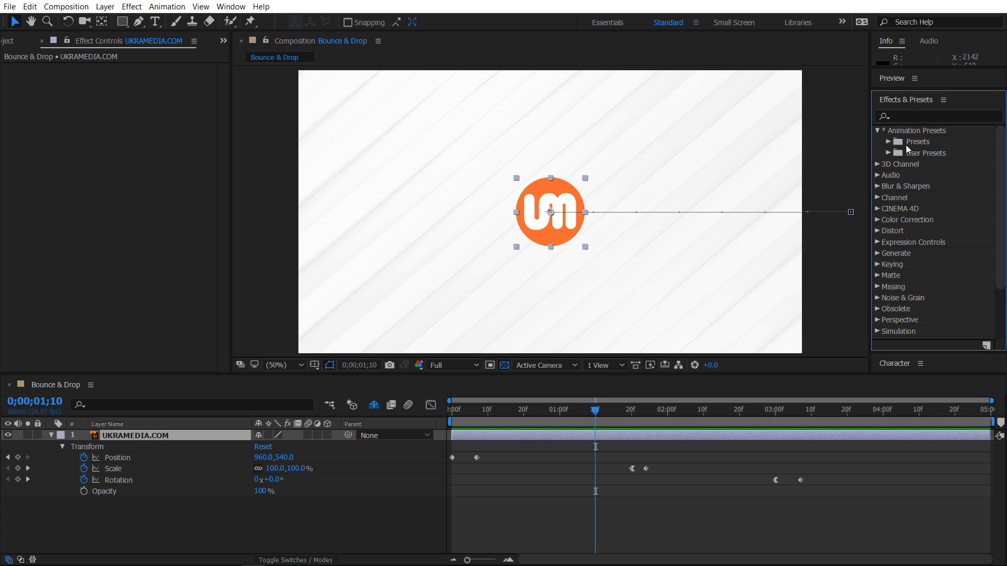
left_click(890, 141)
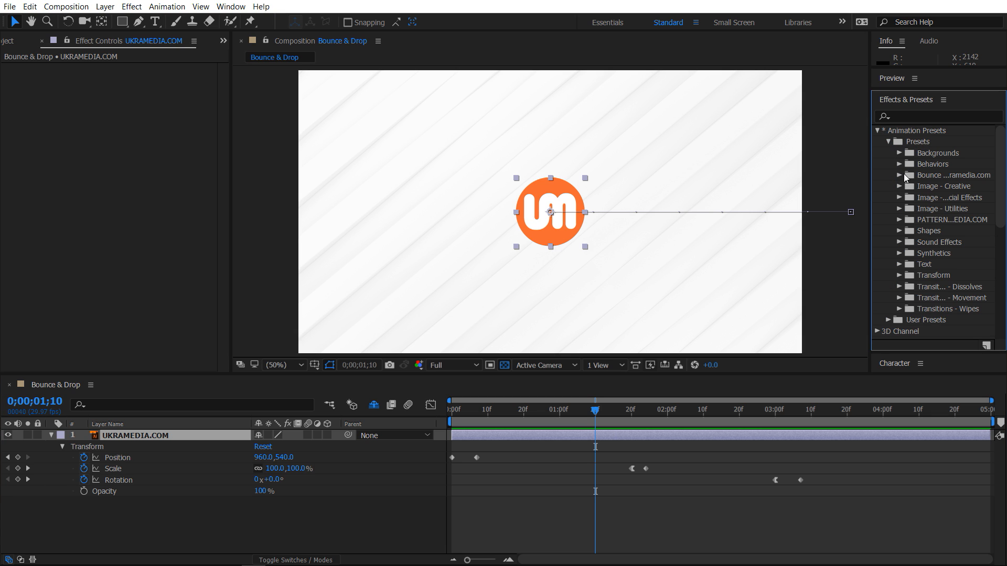
mouse_move(932, 223)
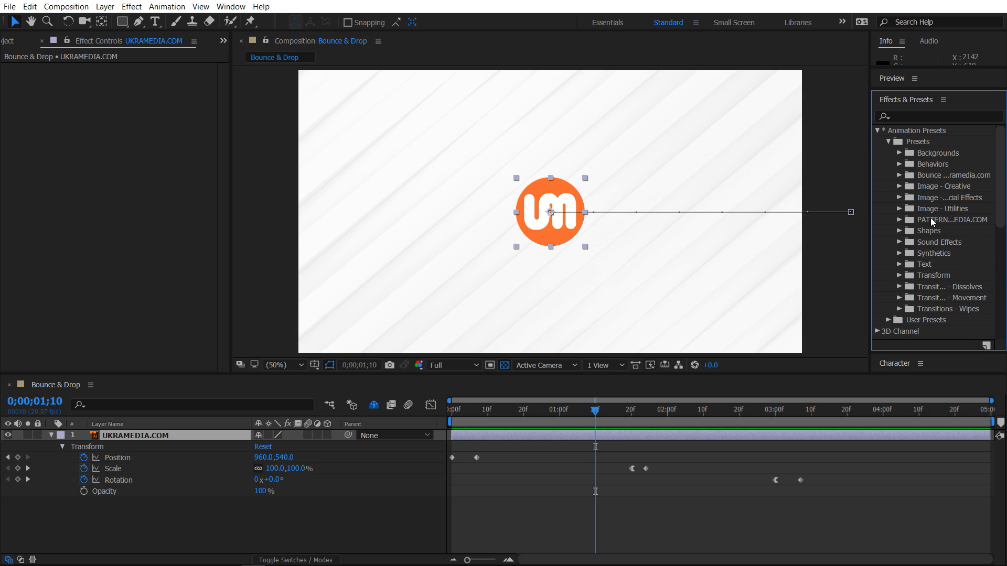
left_click(900, 174)
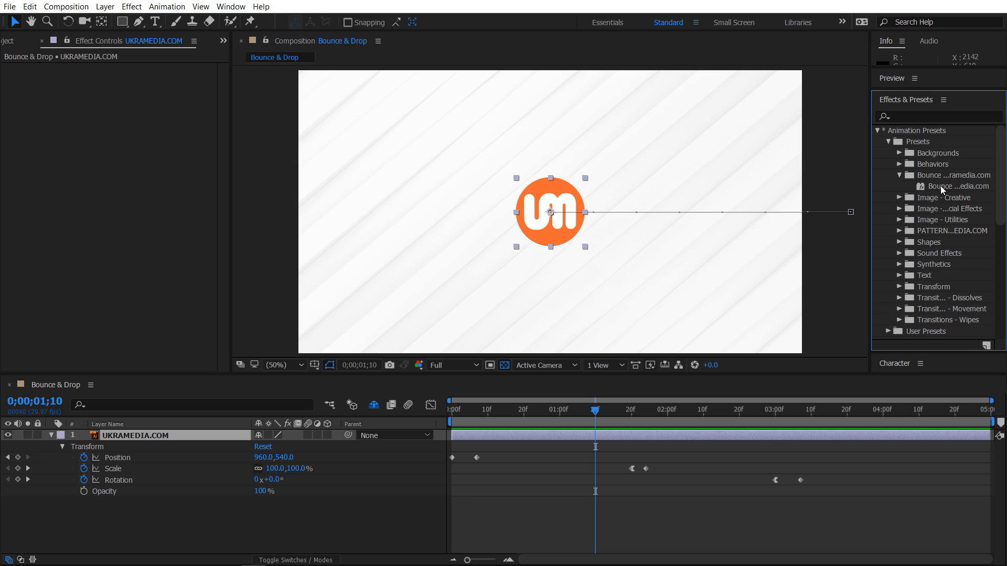
left_click(885, 131)
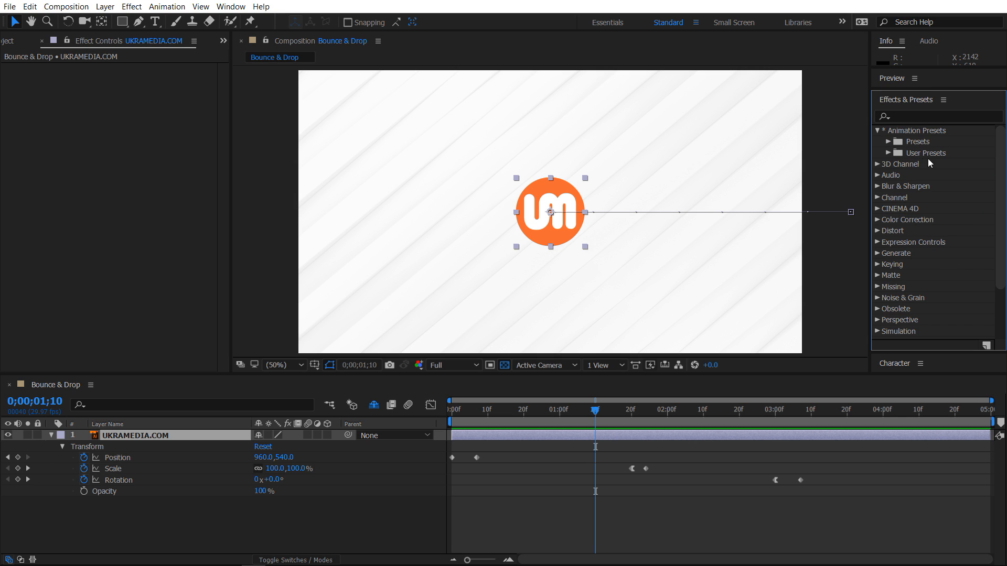
left_click(900, 153)
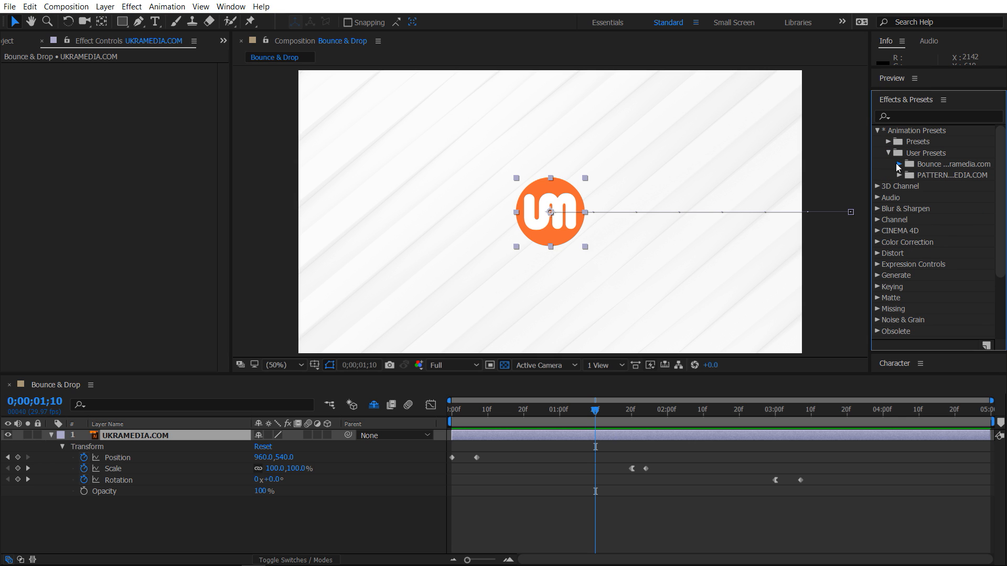
left_click(899, 164)
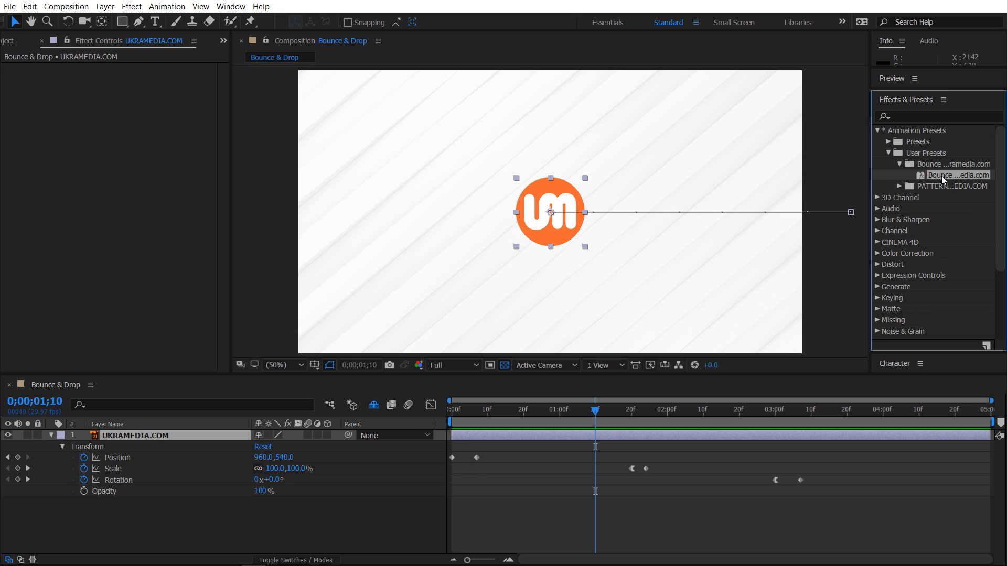
- Apply Bounce & Drop to the logo, enable Position inertial bounce, and show its Graph Editor curve
double_click(957, 175)
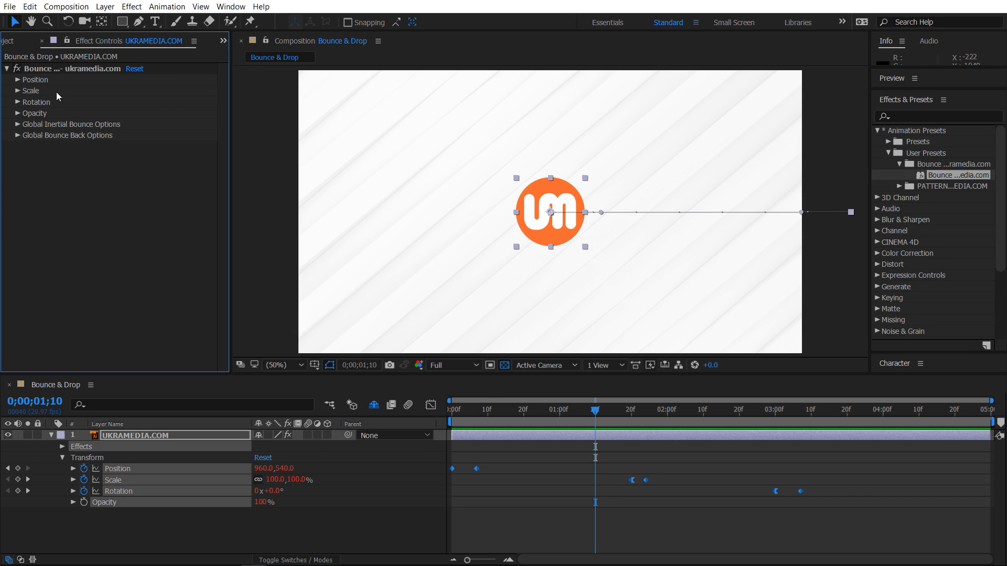
mouse_move(31, 88)
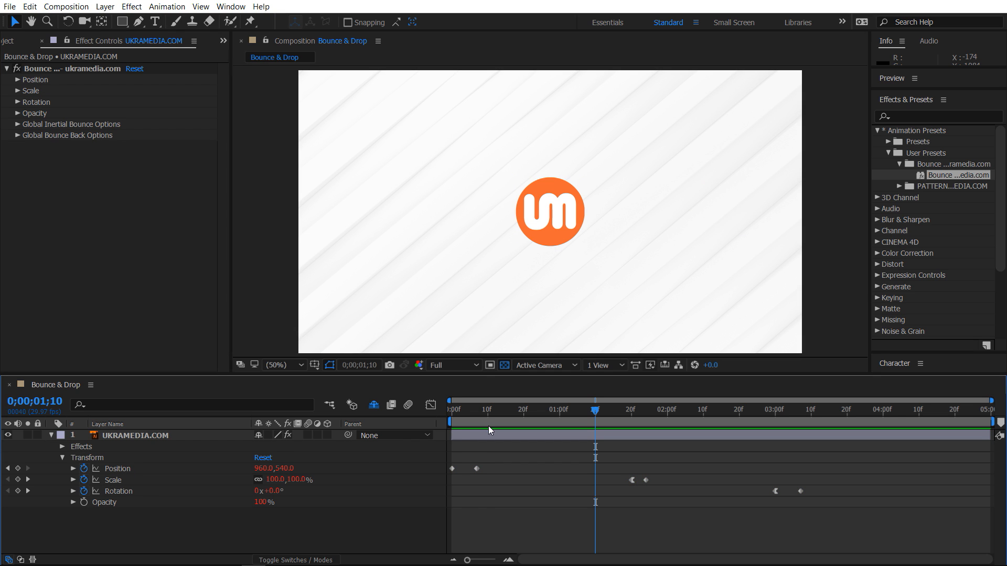
left_click(449, 409)
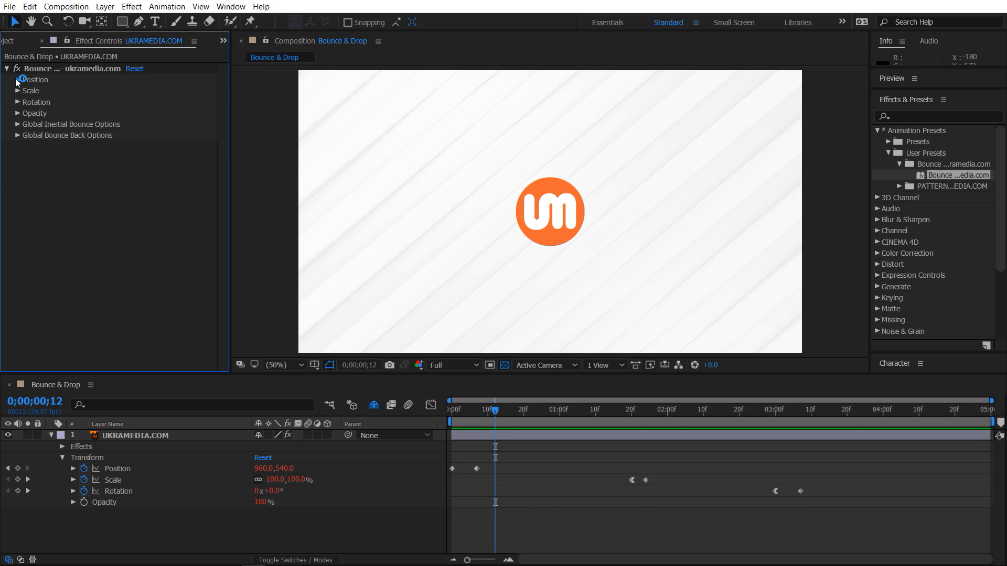
left_click(17, 80)
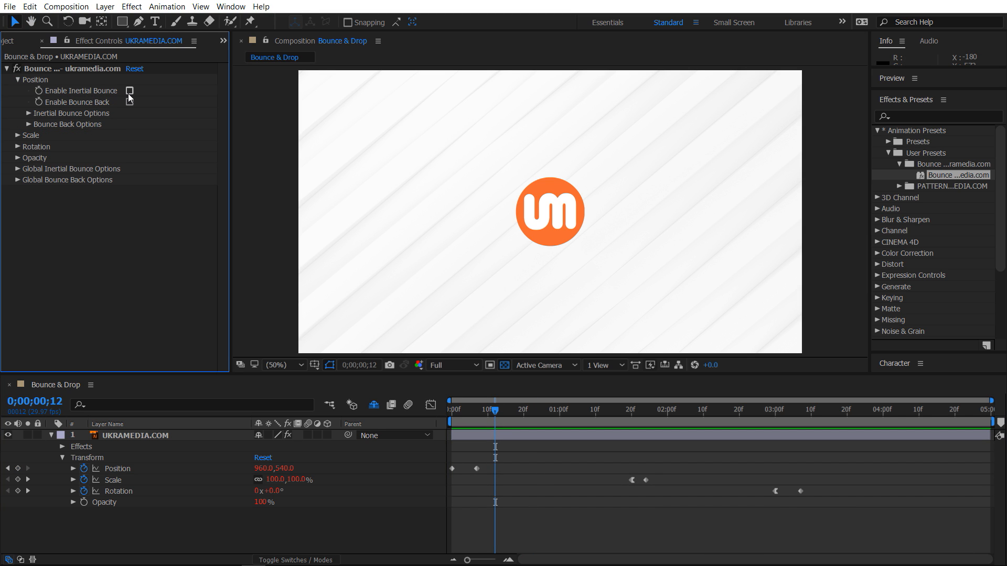
left_click(129, 91)
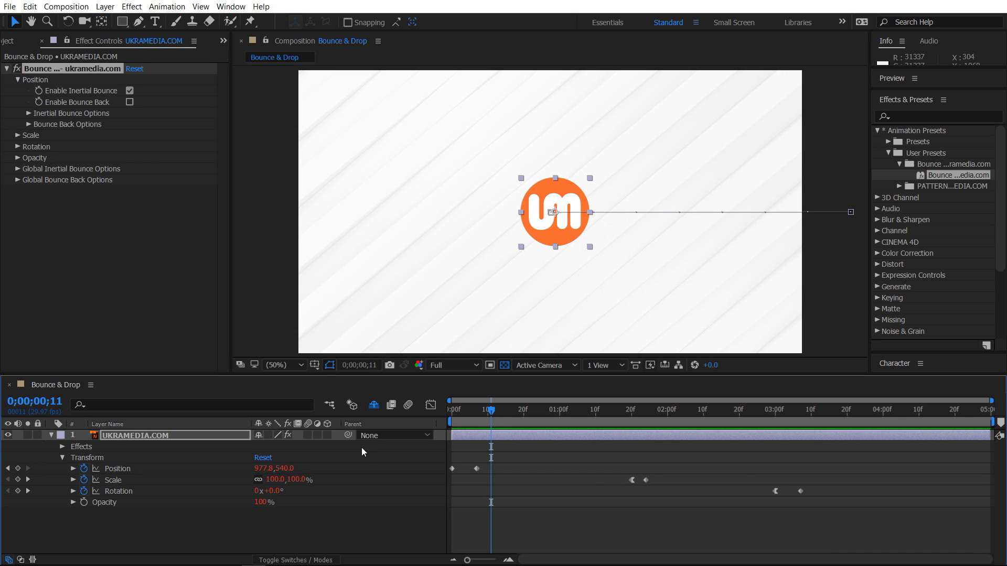
left_click(83, 468)
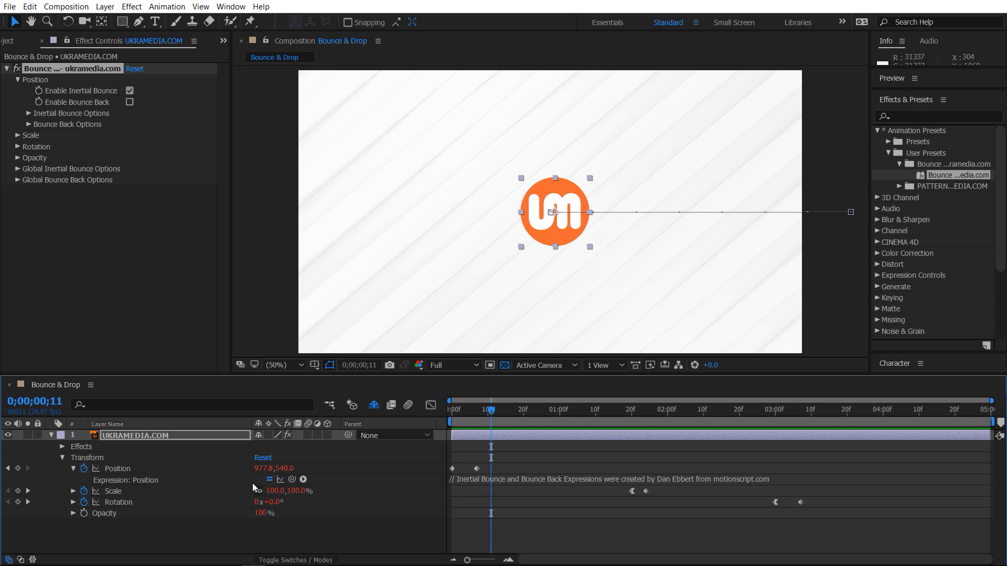
mouse_move(281, 480)
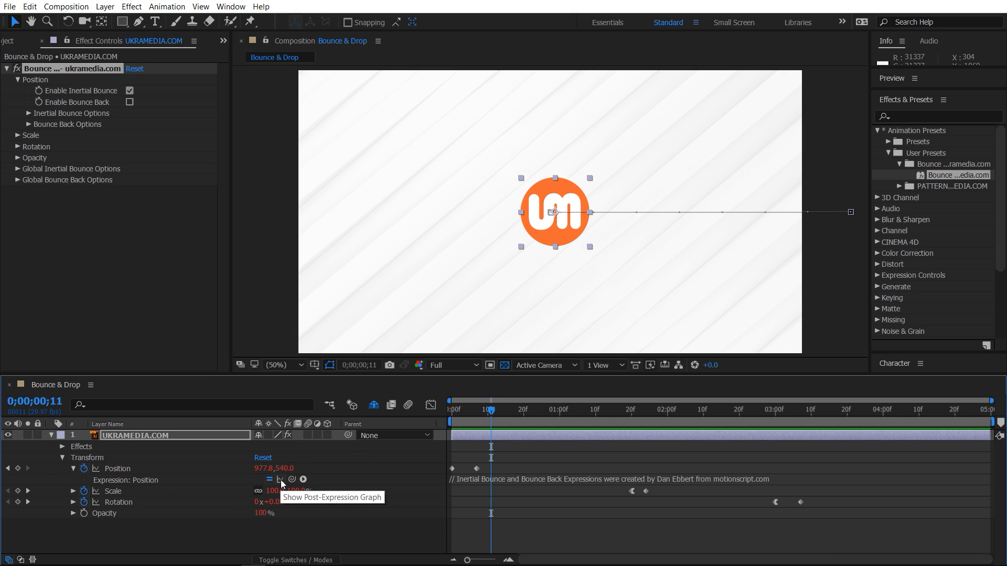
mouse_move(431, 404)
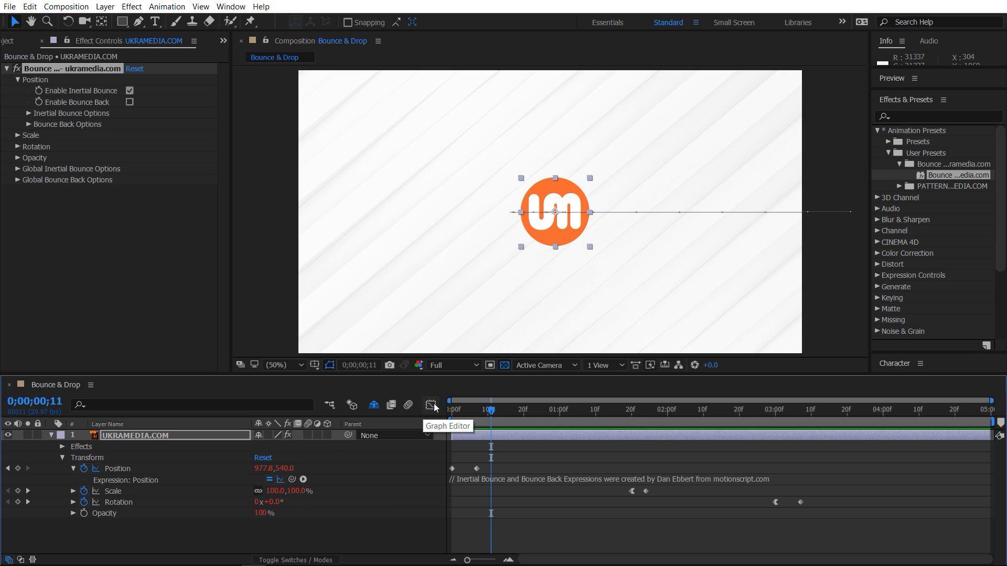
left_click(432, 405)
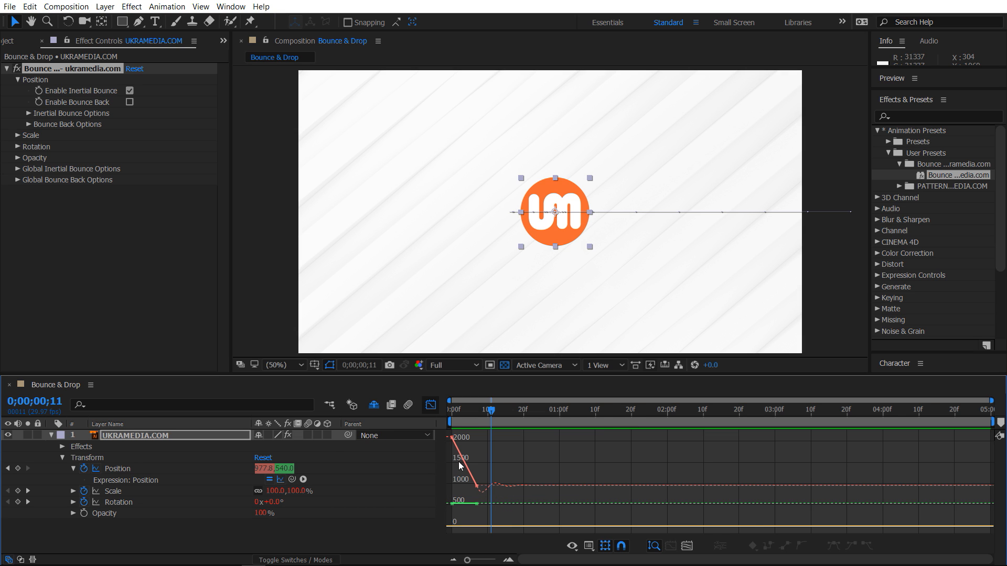
mouse_move(501, 489)
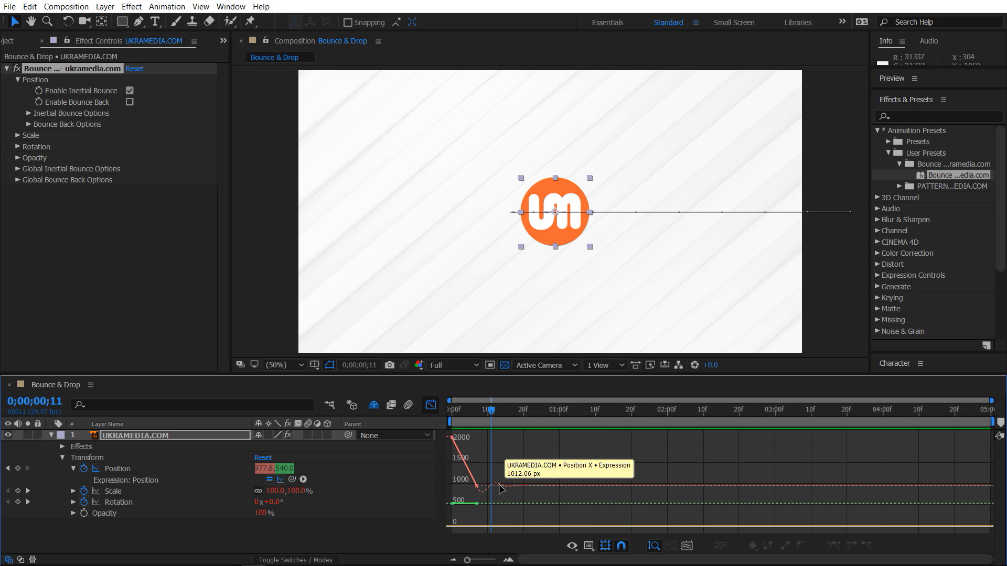
mouse_move(490, 493)
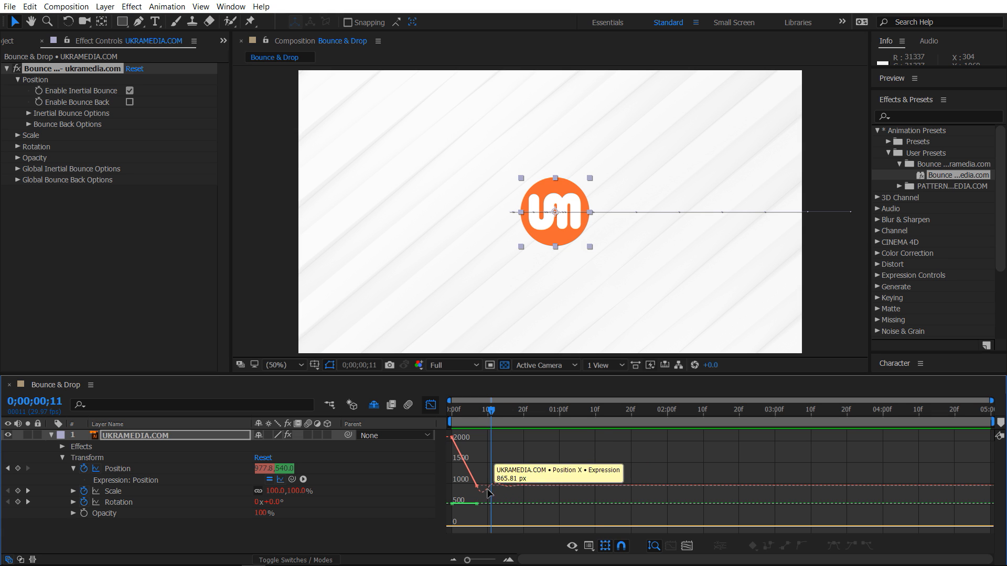
mouse_move(479, 418)
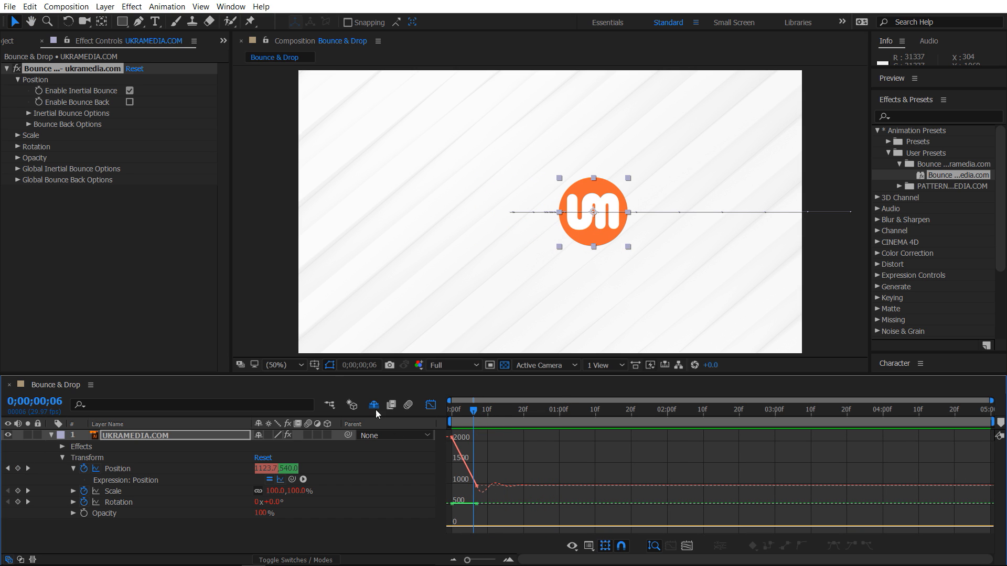
mouse_move(83, 96)
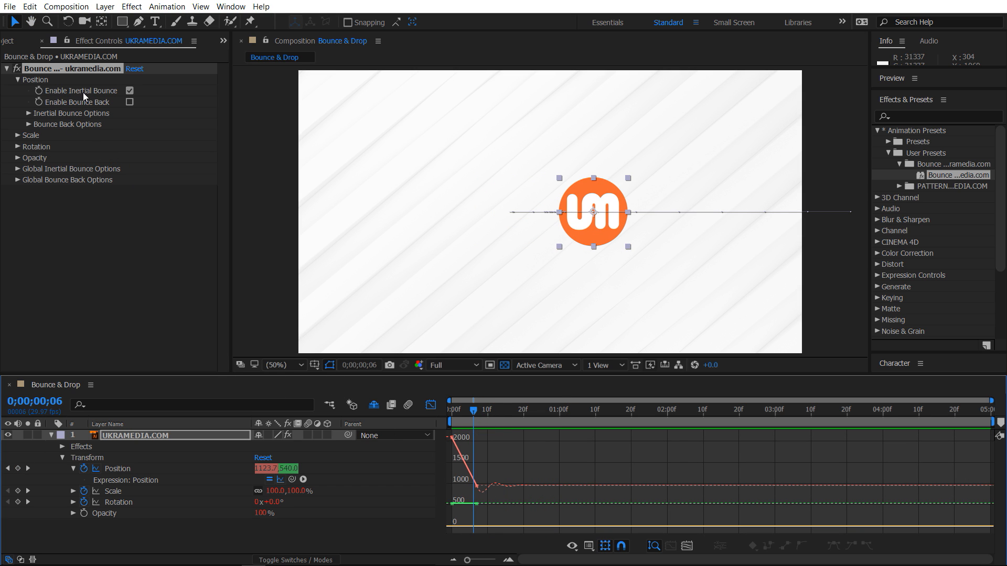
mouse_move(36, 83)
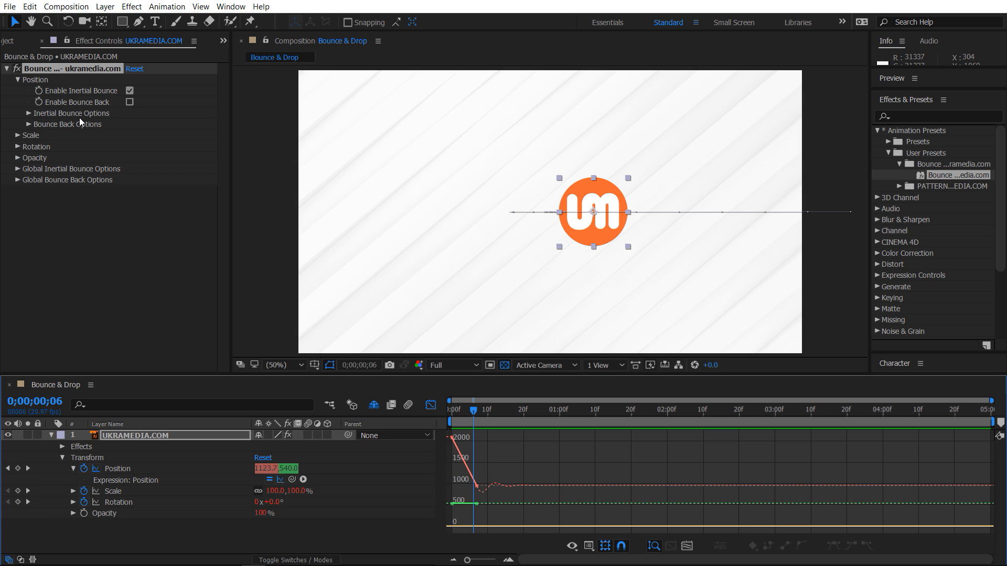
mouse_move(92, 126)
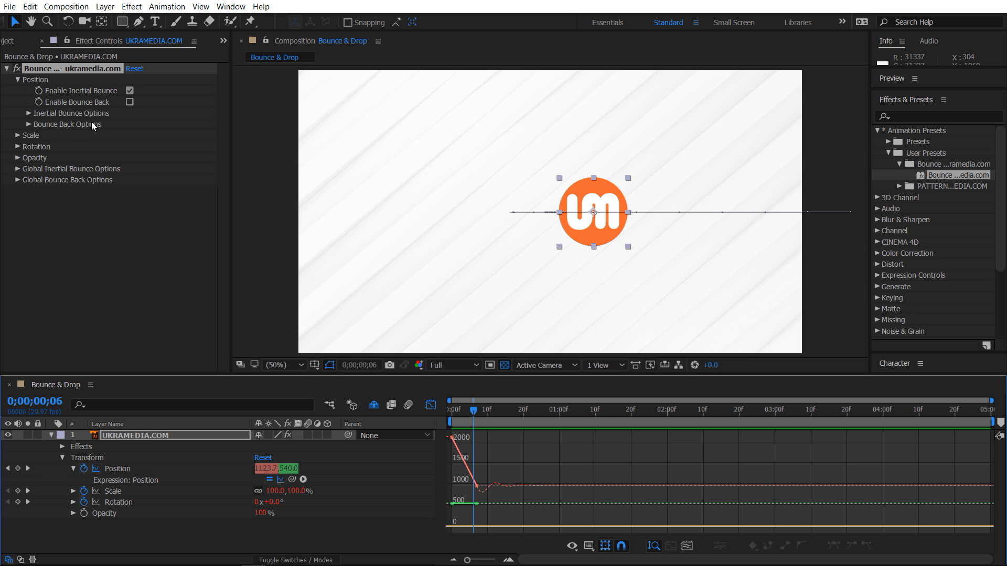
- Expand Position's Inertial Bounce Options and drag Amplitude up to 0.14
left_click(17, 113)
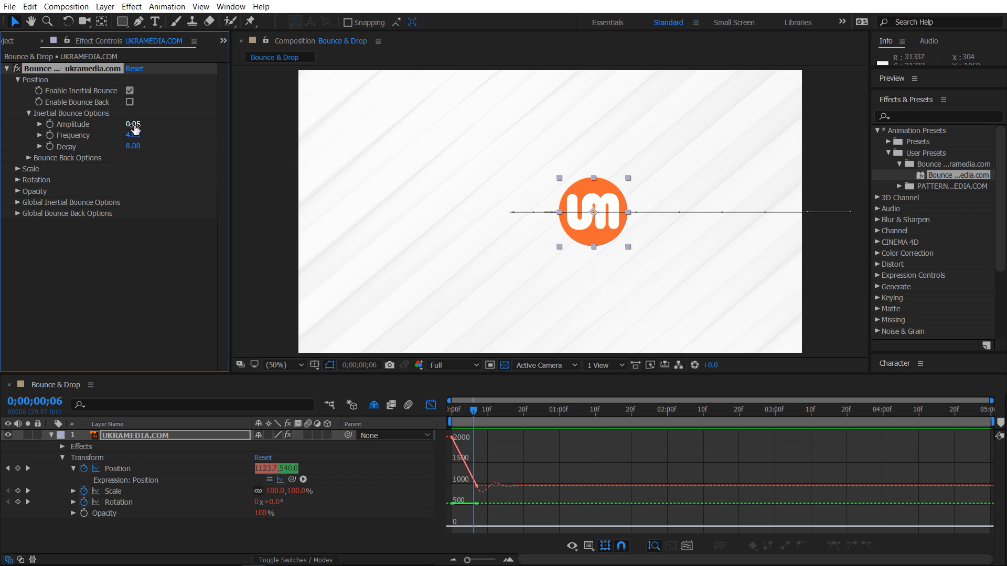
mouse_move(221, 211)
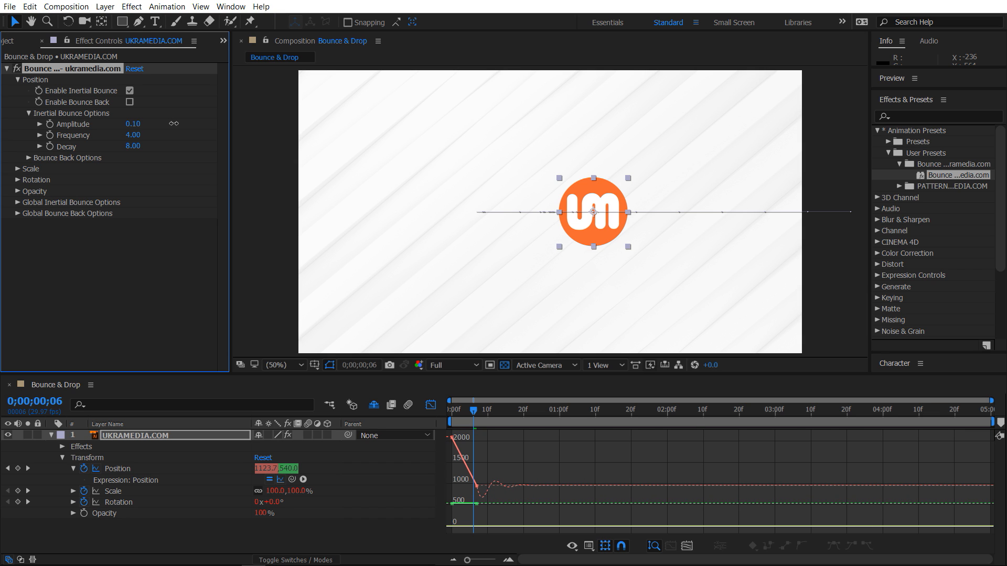
left_click_drag(133, 123, 136, 123)
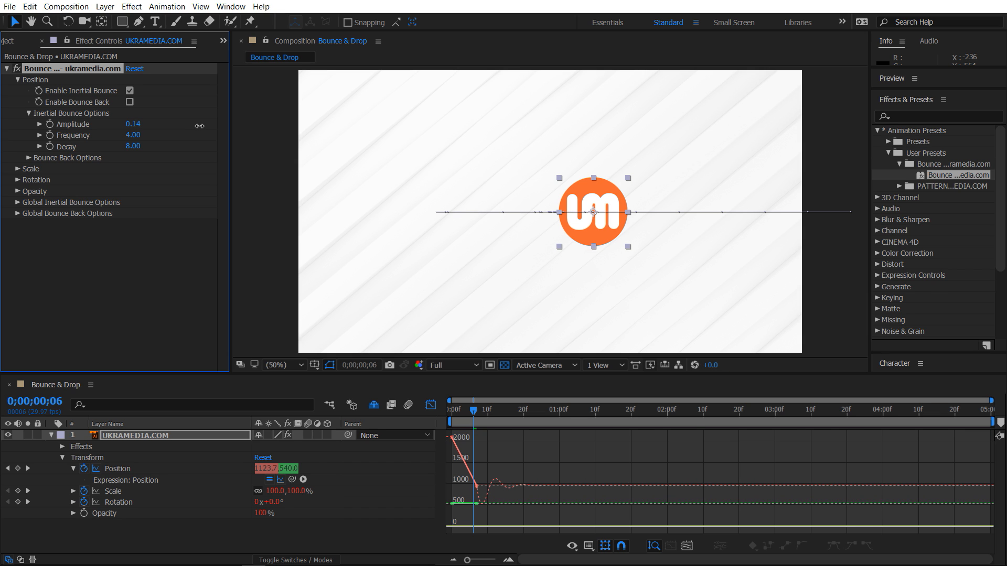
mouse_move(476, 518)
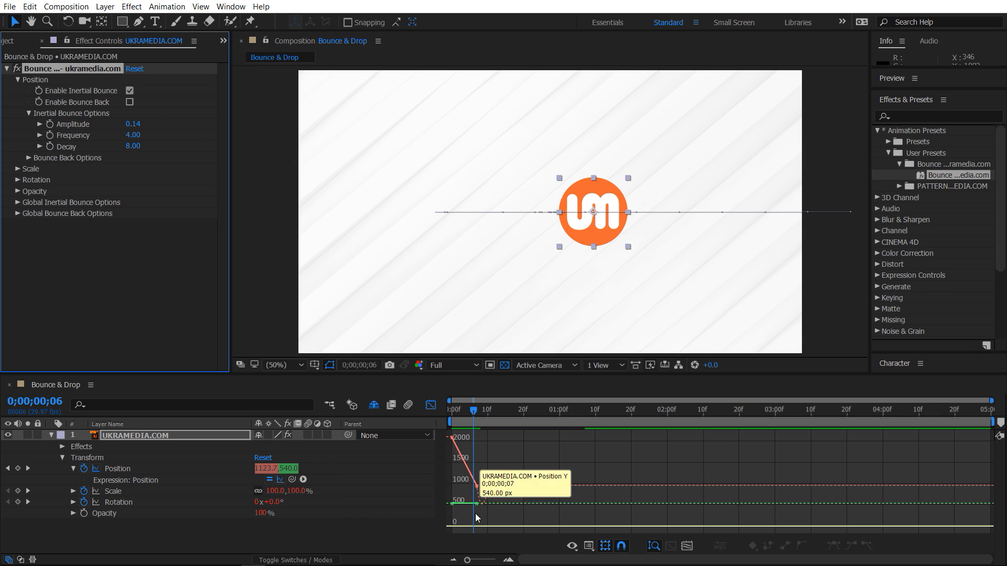
mouse_move(522, 494)
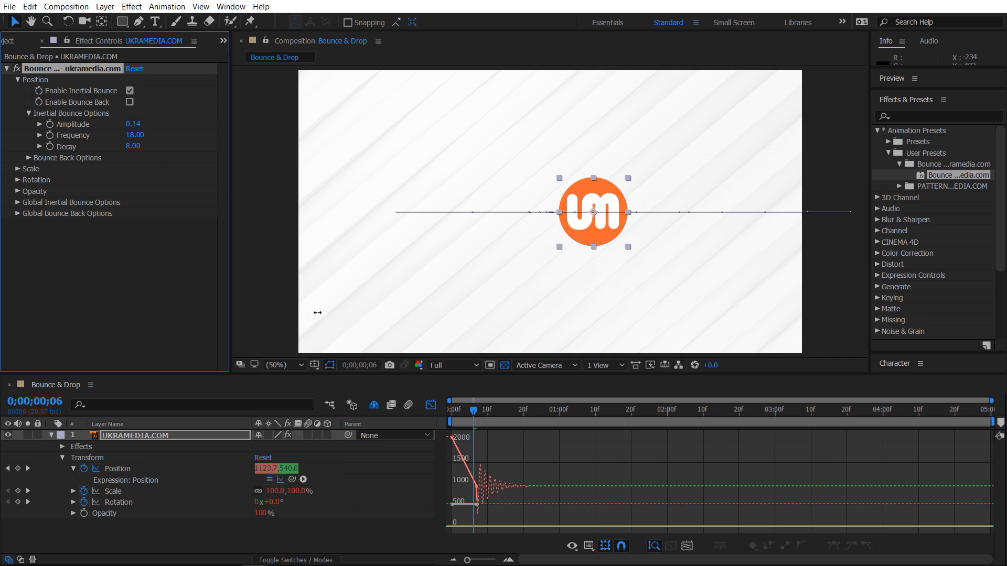
mouse_move(299, 303)
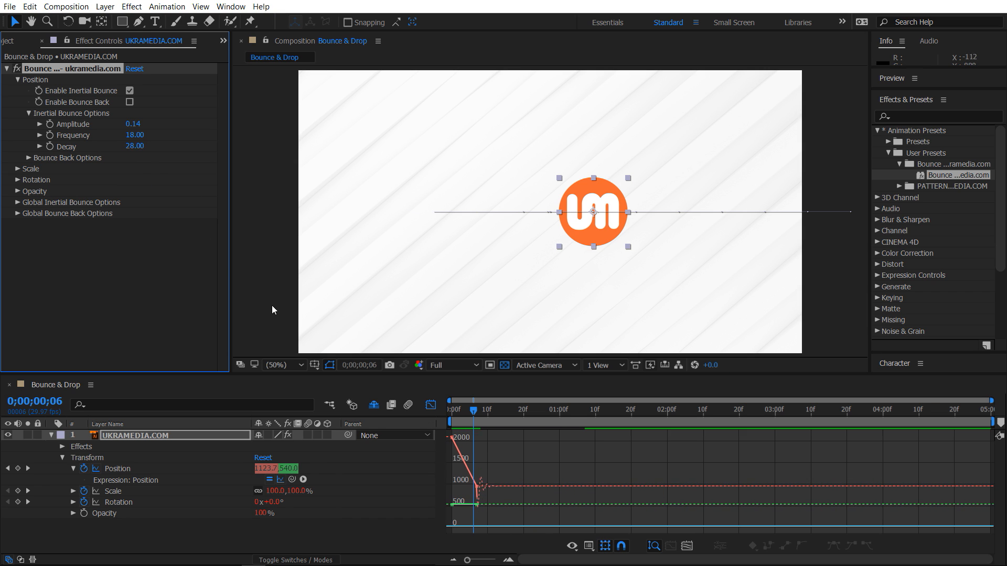
mouse_move(124, 160)
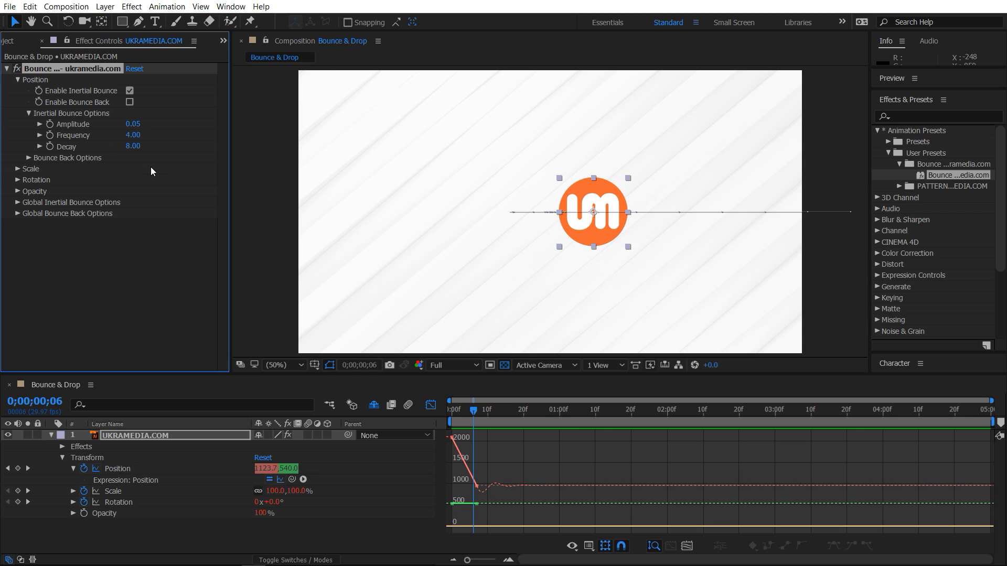
- Collapse Inertial Bounce Options and move the current time to 0;00;01;17
left_click(16, 113)
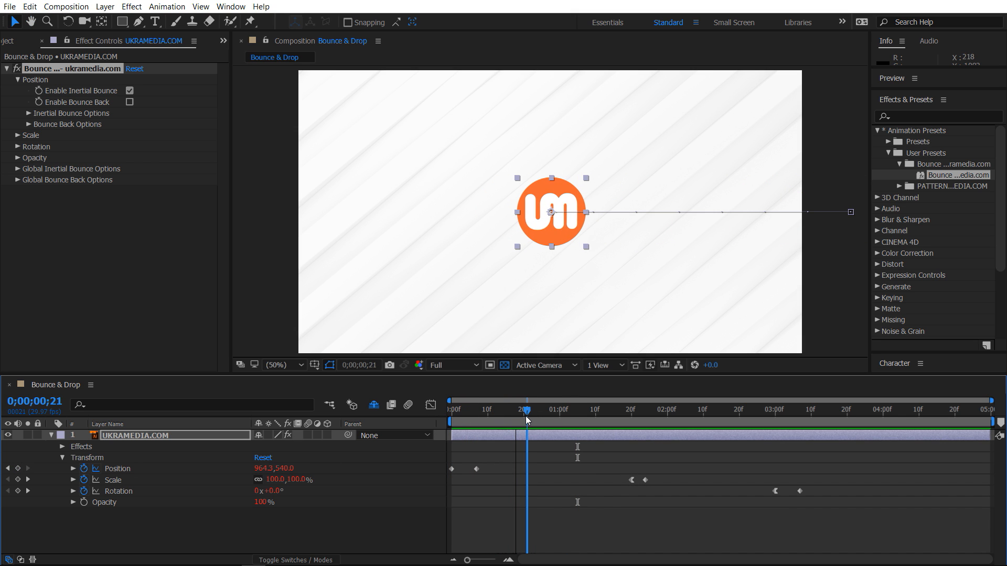
left_click(619, 409)
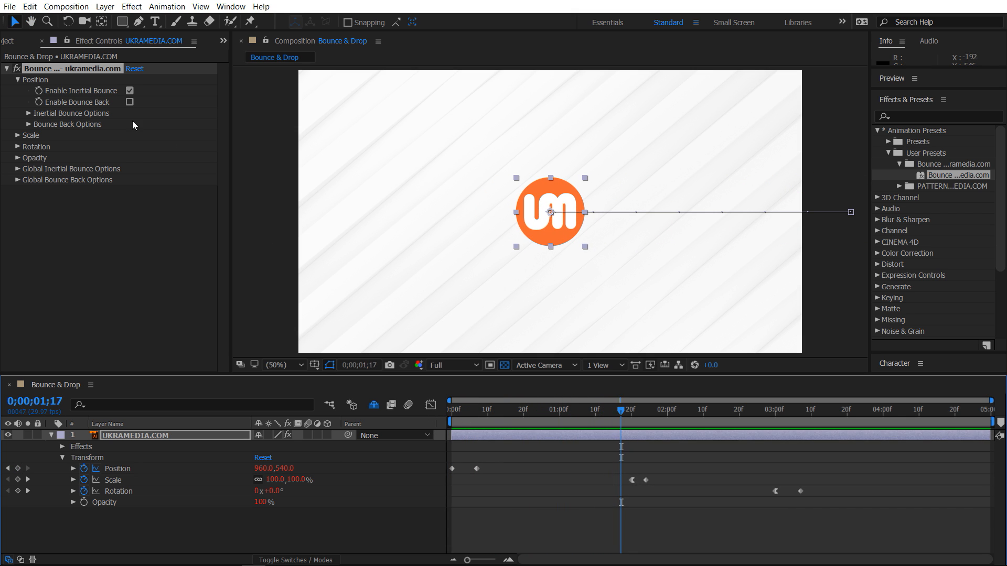
- Switch Scale from inertial bounce to bounce back, previewing at 0;00;02;09 (150%)
left_click(17, 79)
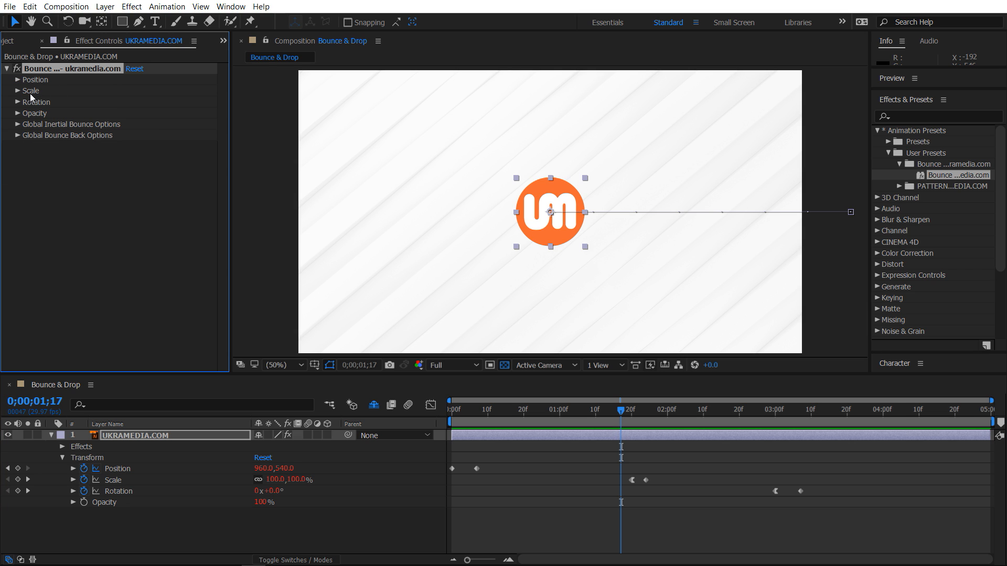
left_click(17, 90)
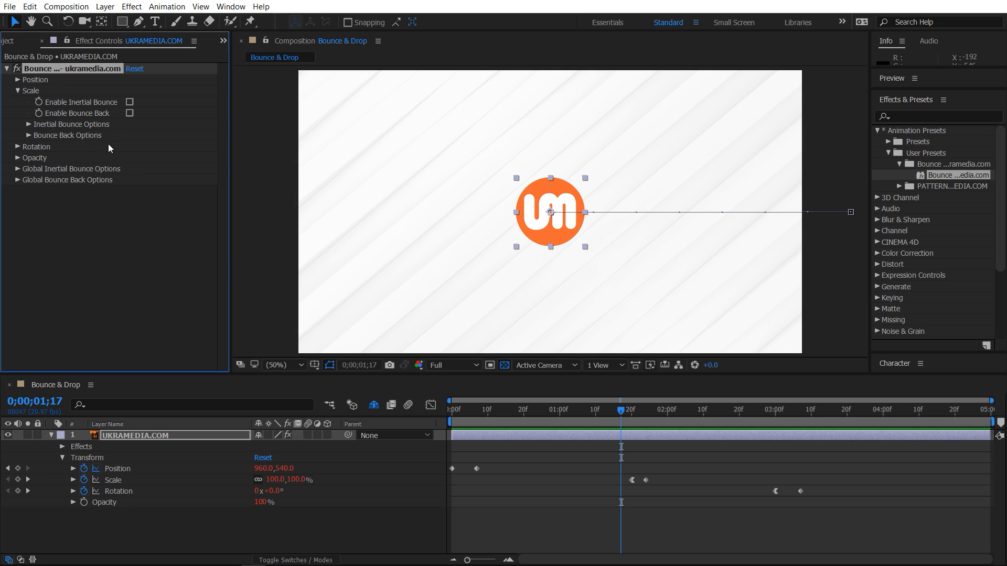
mouse_move(603, 442)
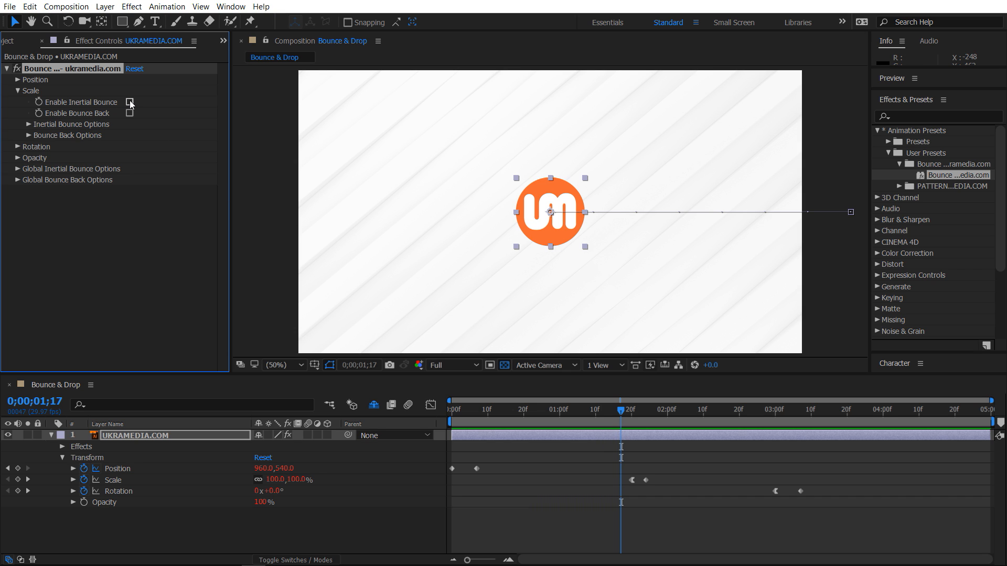
left_click(129, 102)
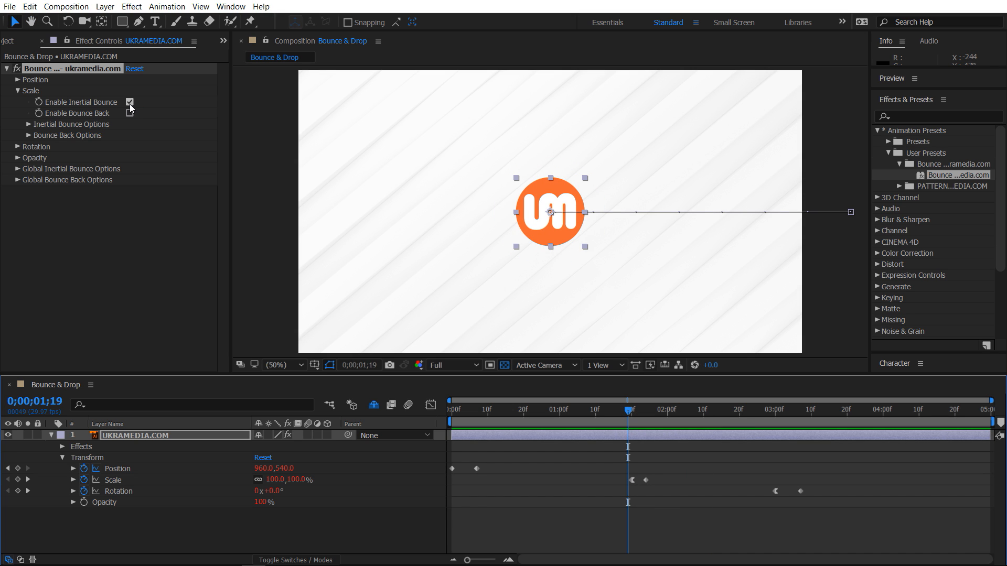
left_click(129, 102)
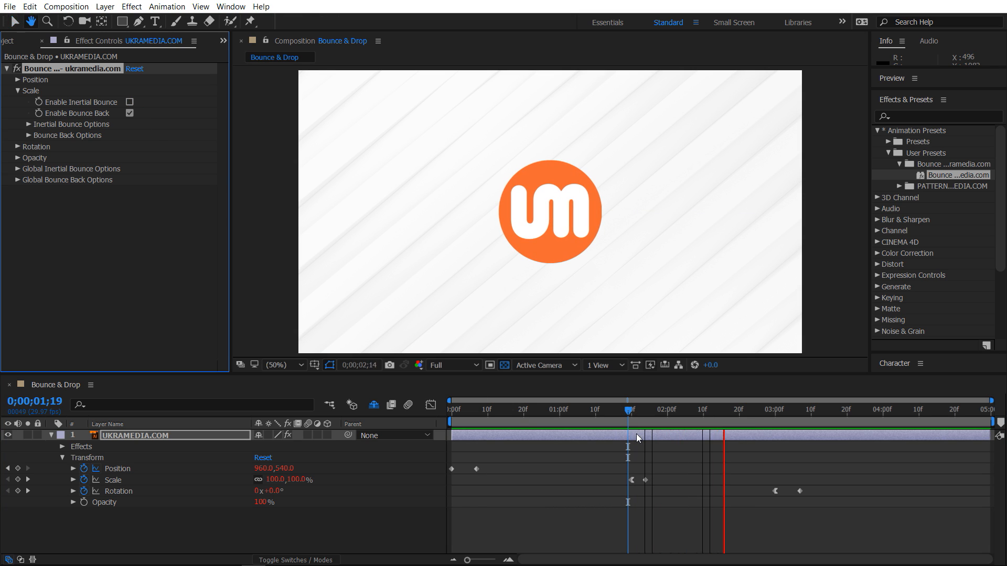
left_click(631, 409)
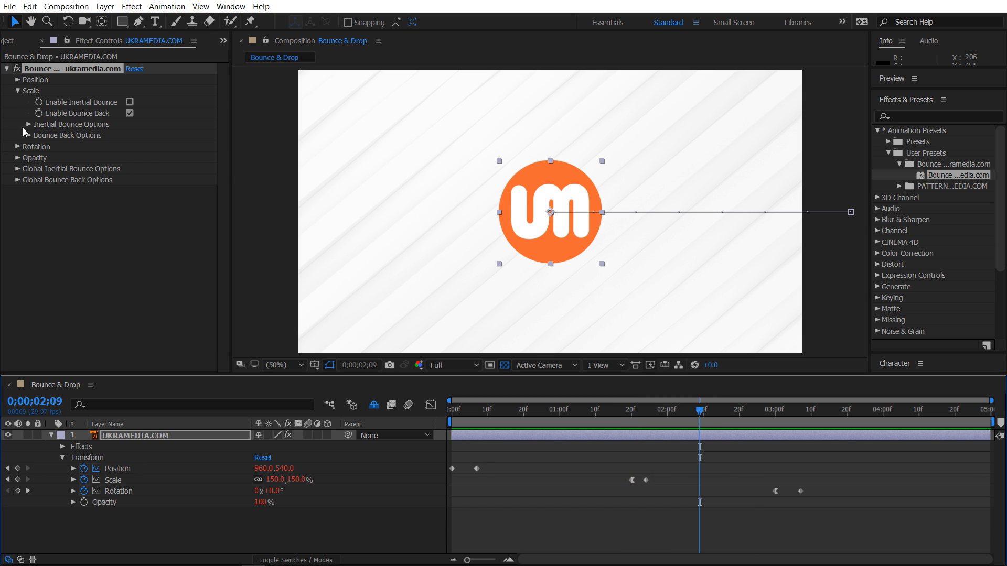
mouse_move(94, 145)
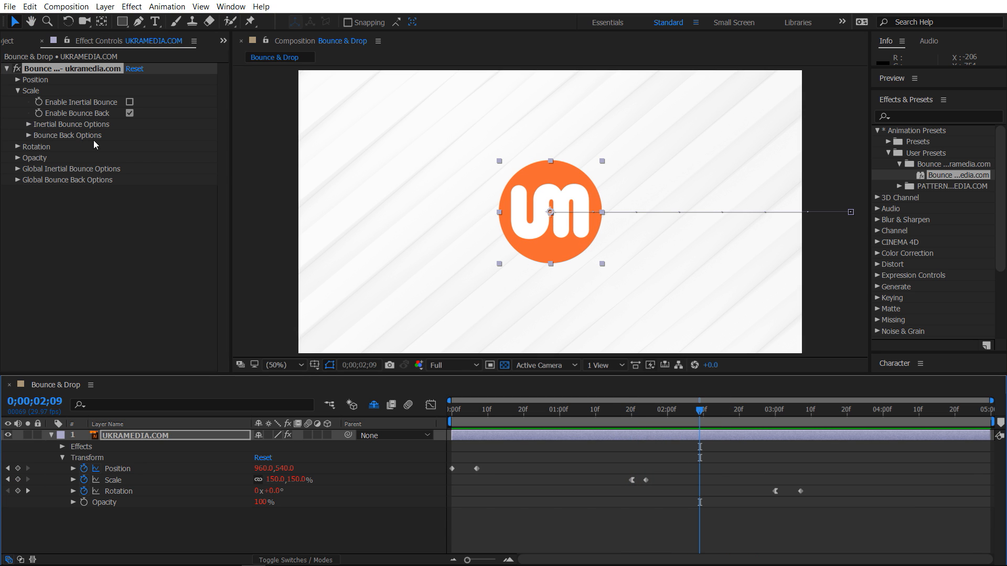
mouse_move(243, 289)
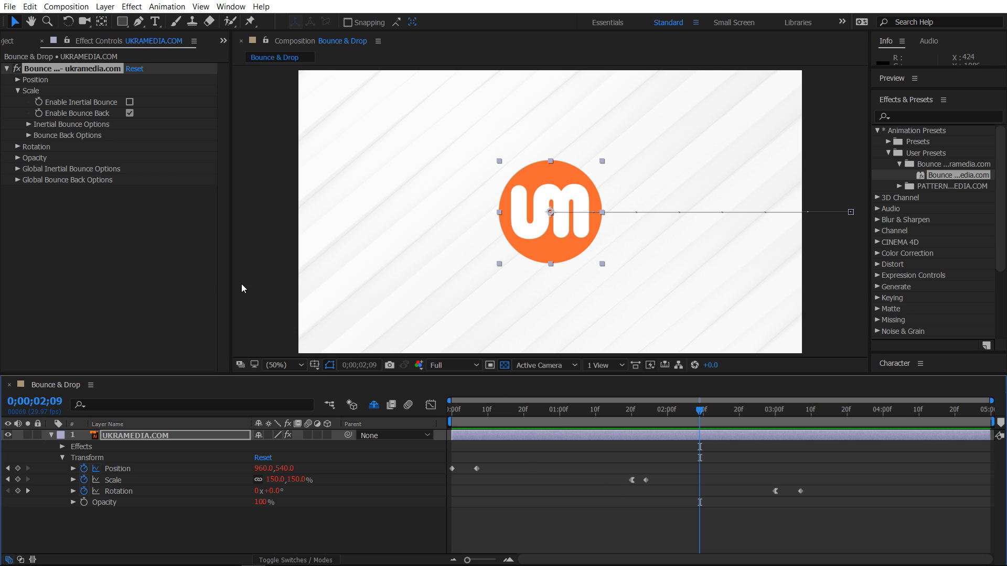
left_click(18, 90)
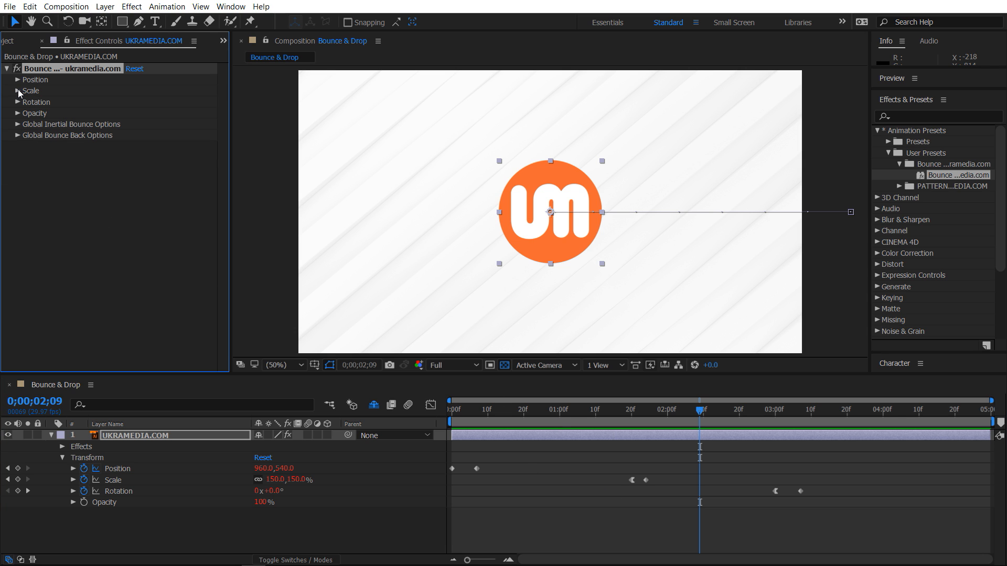
- Switch Rotation from inertial bounce to bounce back, previewing at 0;00;04;01 (180°)
left_click(17, 101)
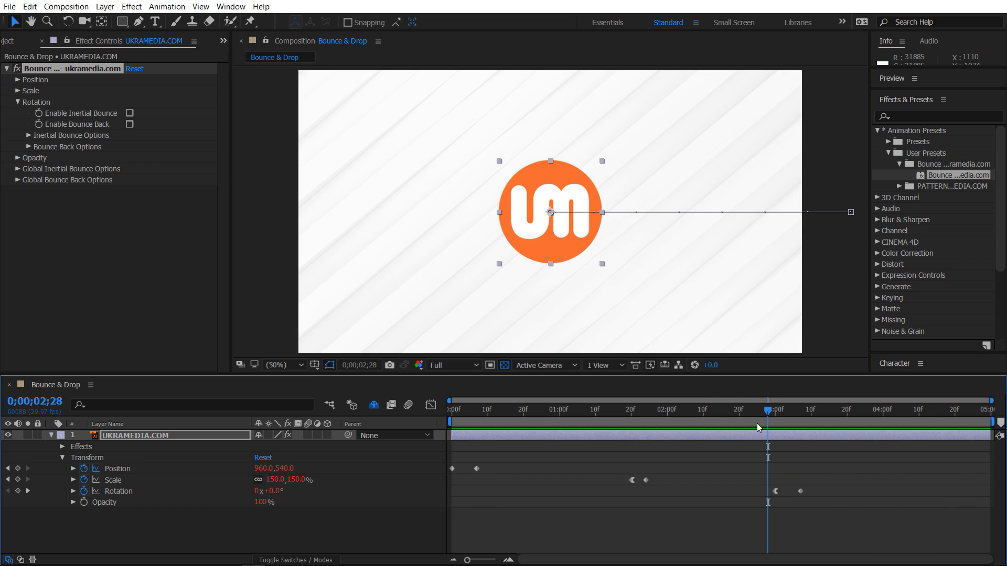
mouse_move(42, 114)
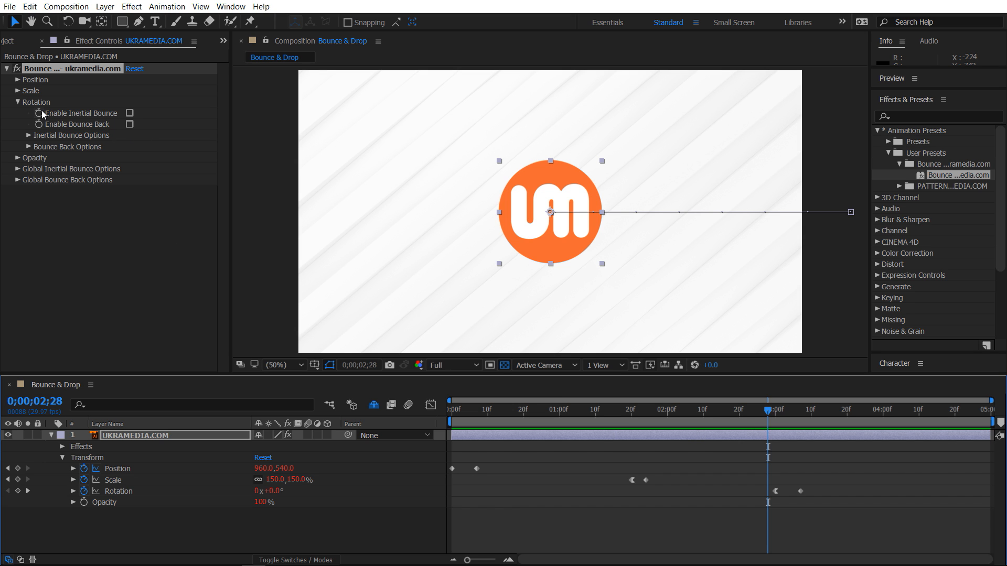
left_click(129, 114)
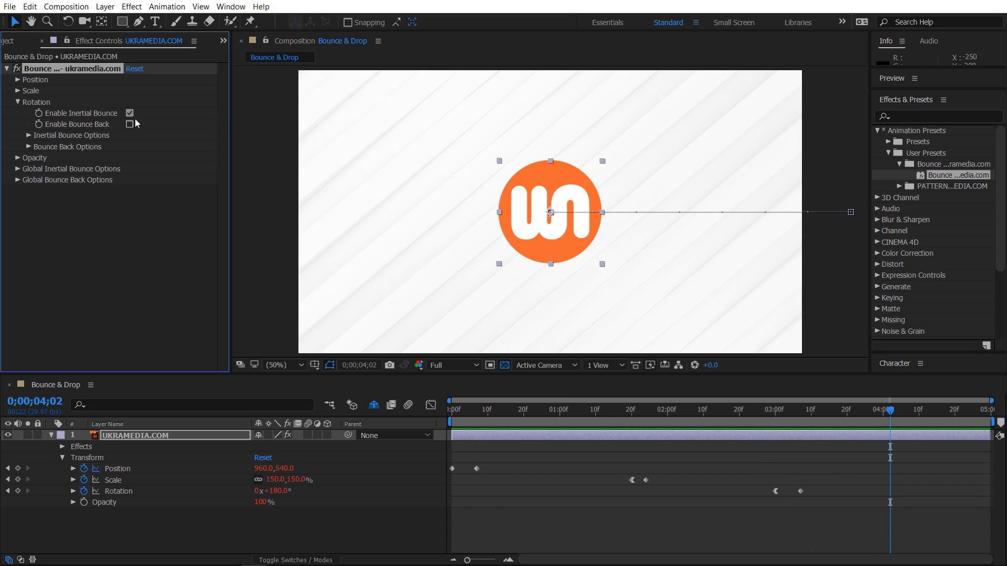
left_click(129, 125)
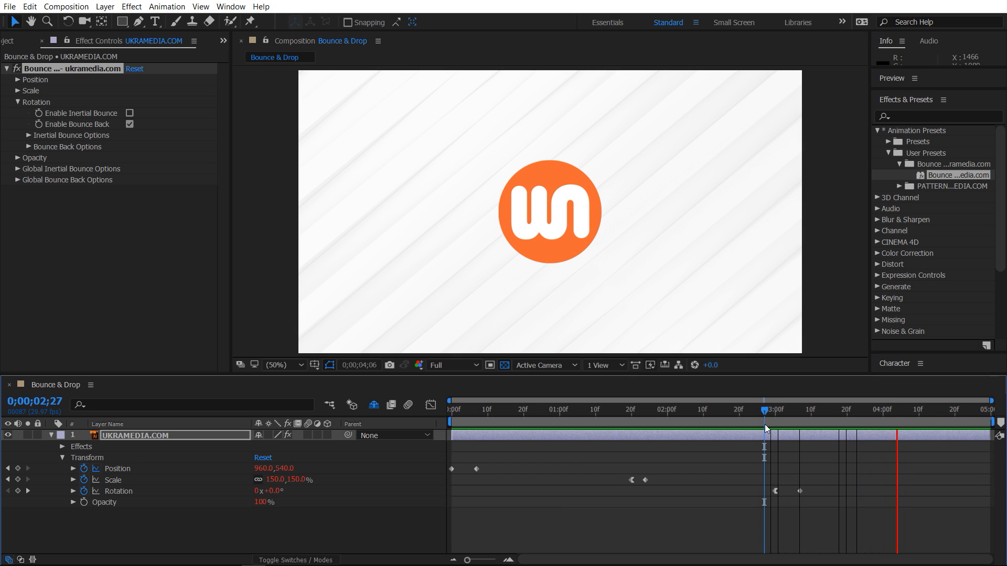
mouse_move(770, 429)
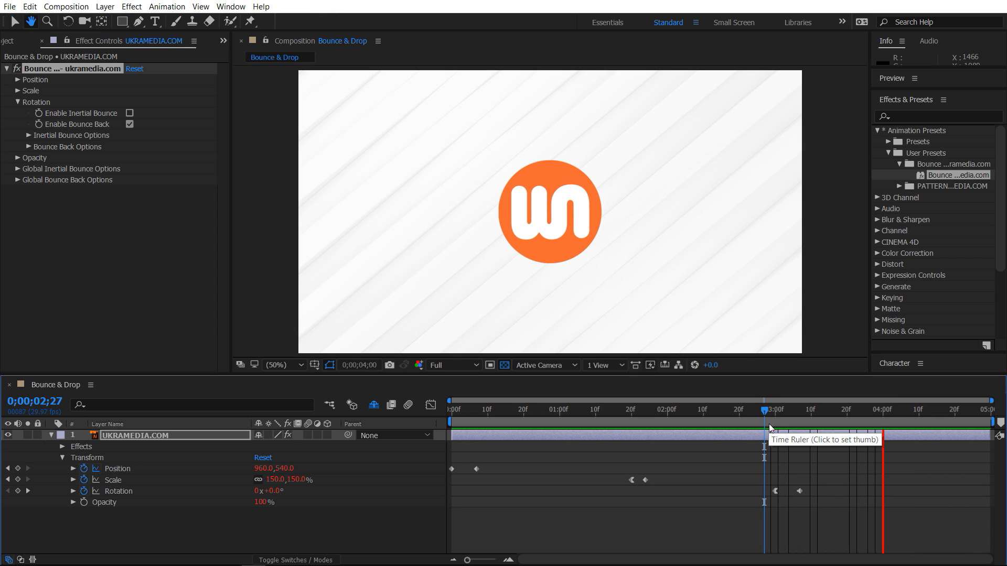
left_click(885, 409)
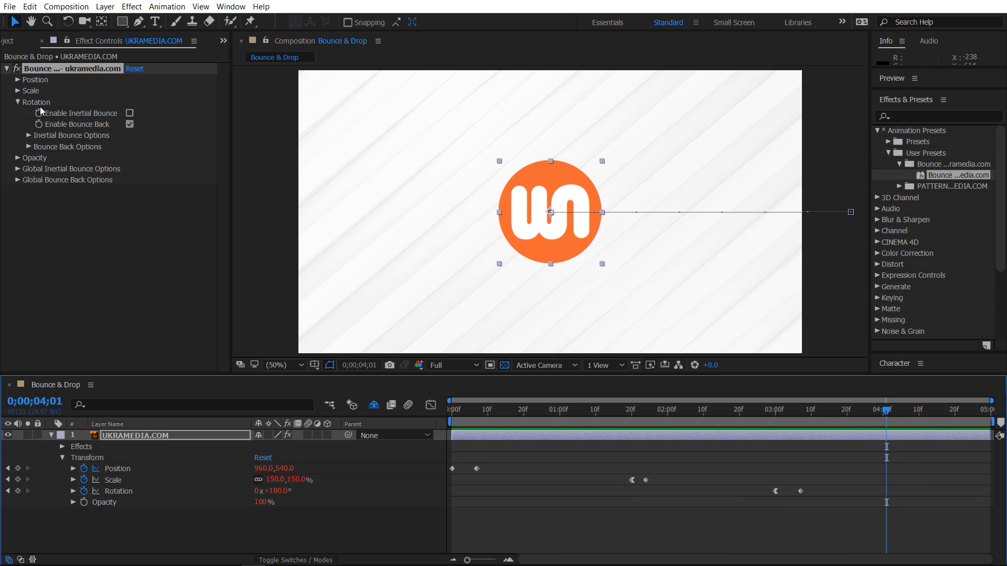
mouse_move(225, 200)
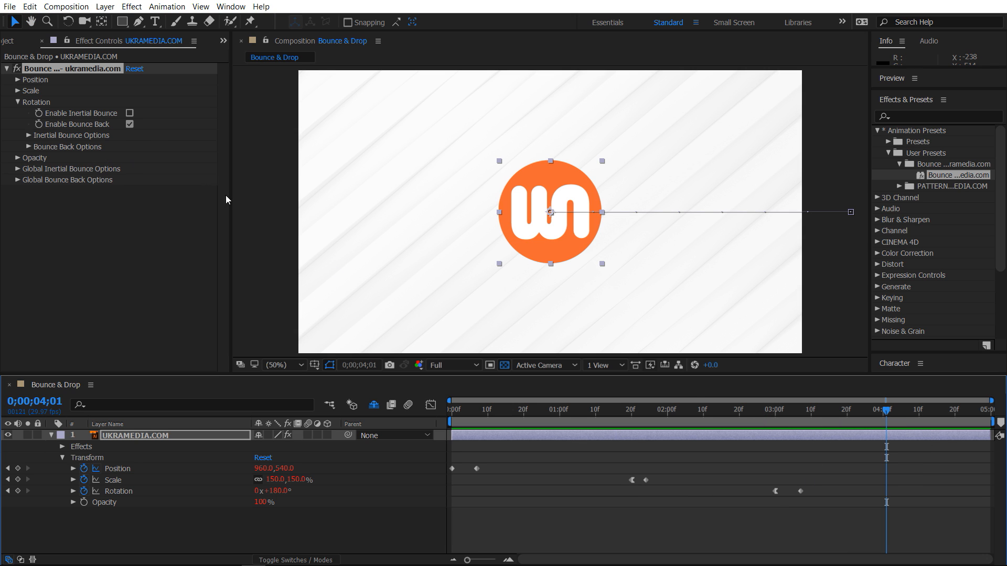
mouse_move(66, 129)
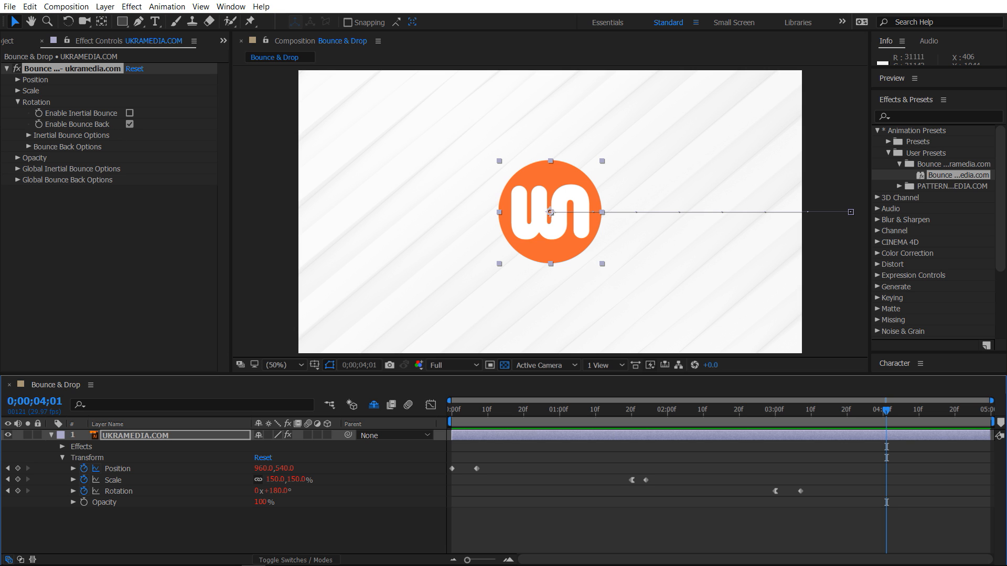
mouse_move(392, 327)
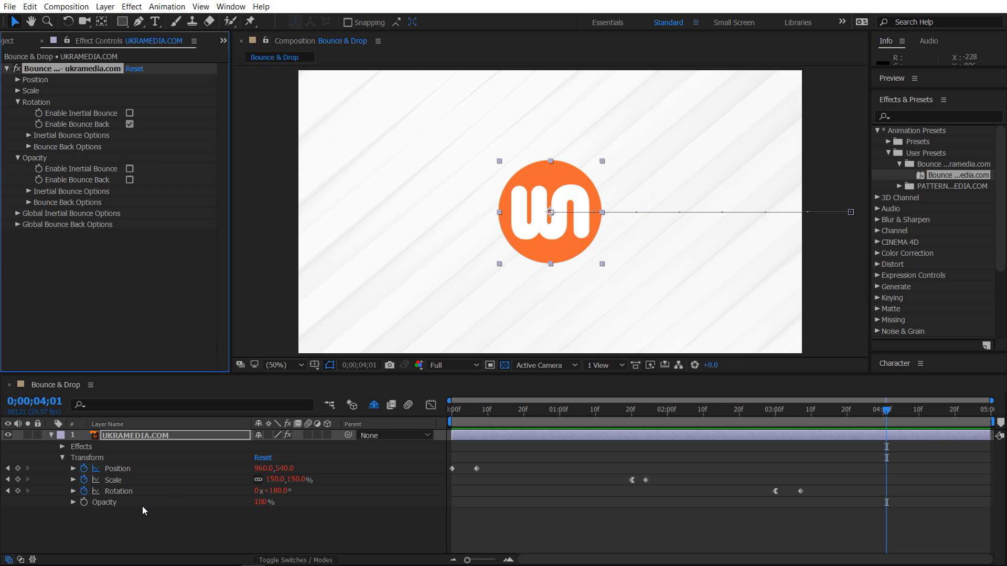
- Fold up the Opacity and Rotation bounce groups, and review then fold Position's Inertial Bounce settings
left_click(18, 158)
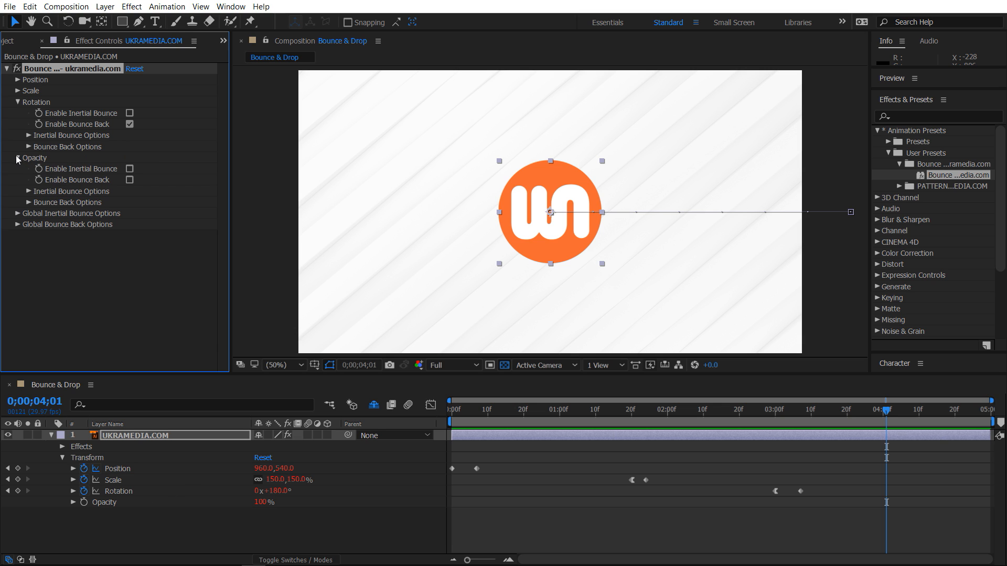
left_click(17, 158)
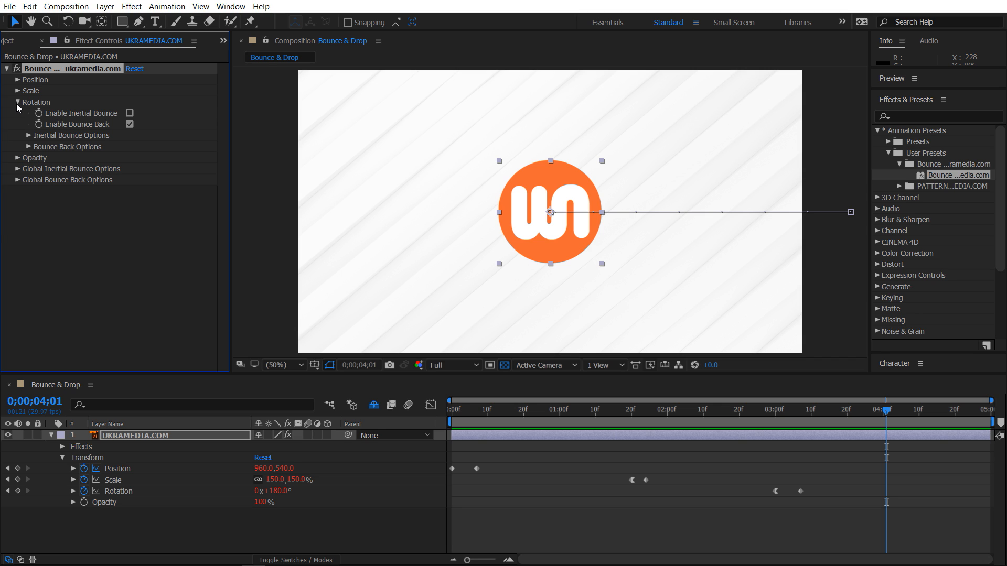
left_click(11, 101)
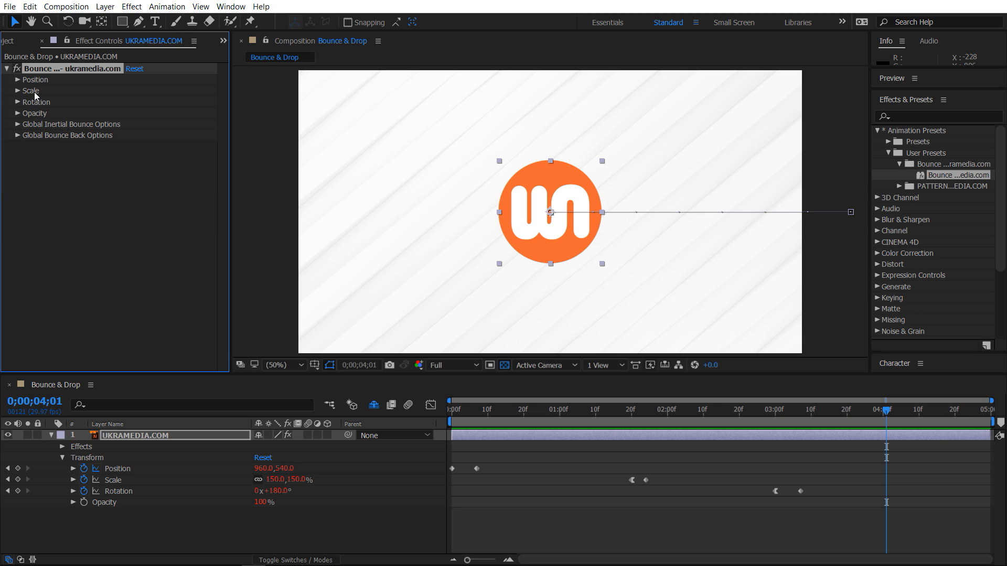
left_click(17, 79)
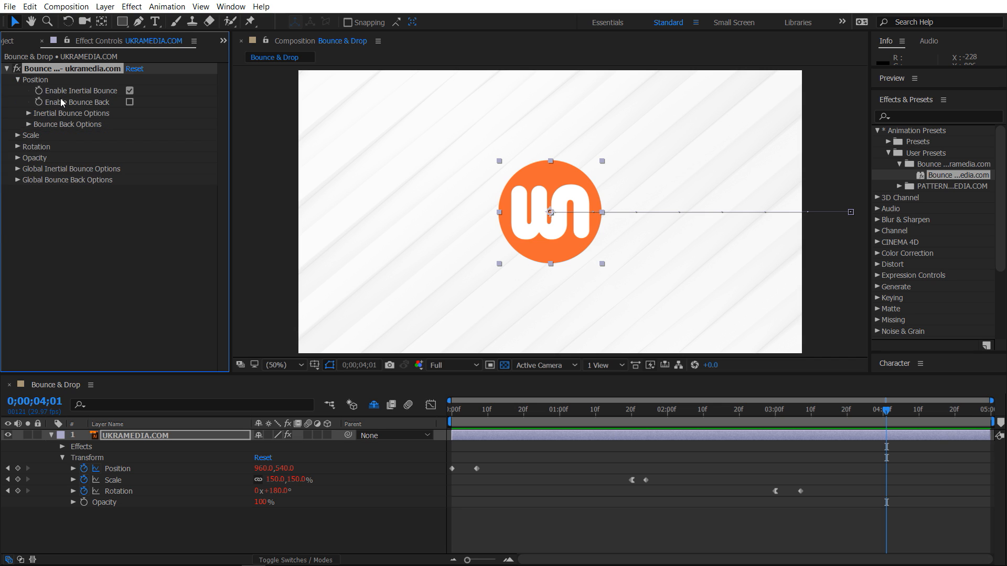
mouse_move(45, 135)
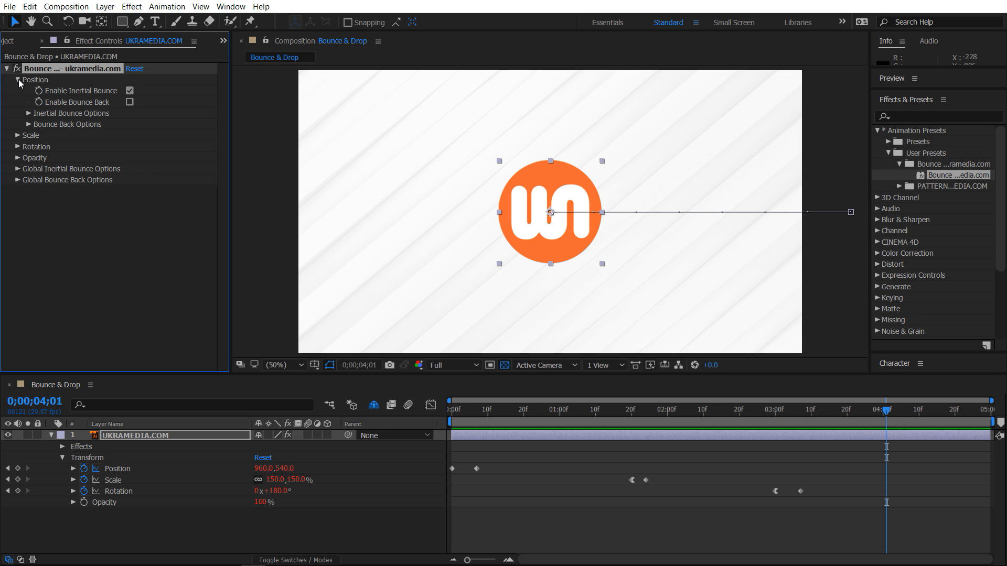
left_click(7, 79)
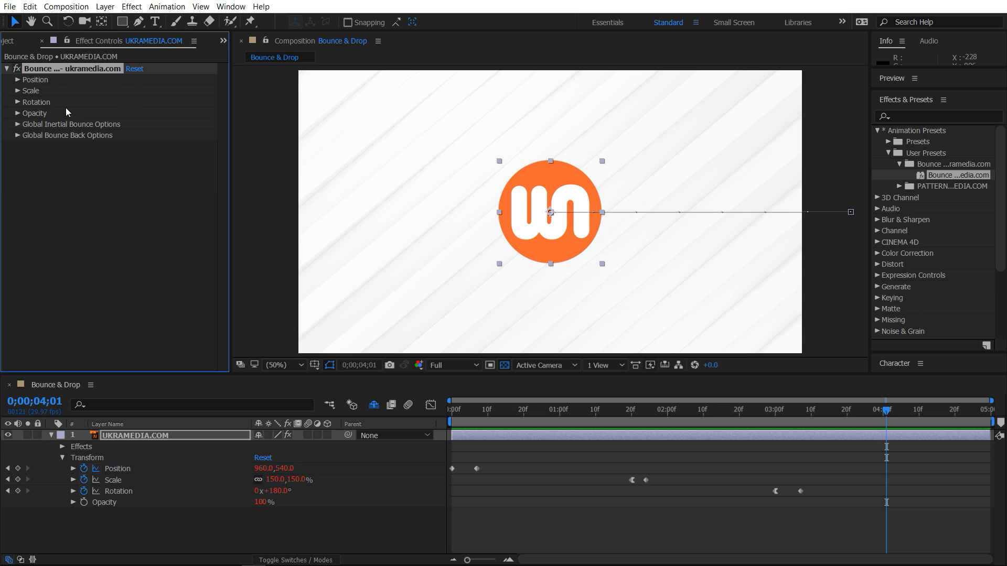
mouse_move(83, 103)
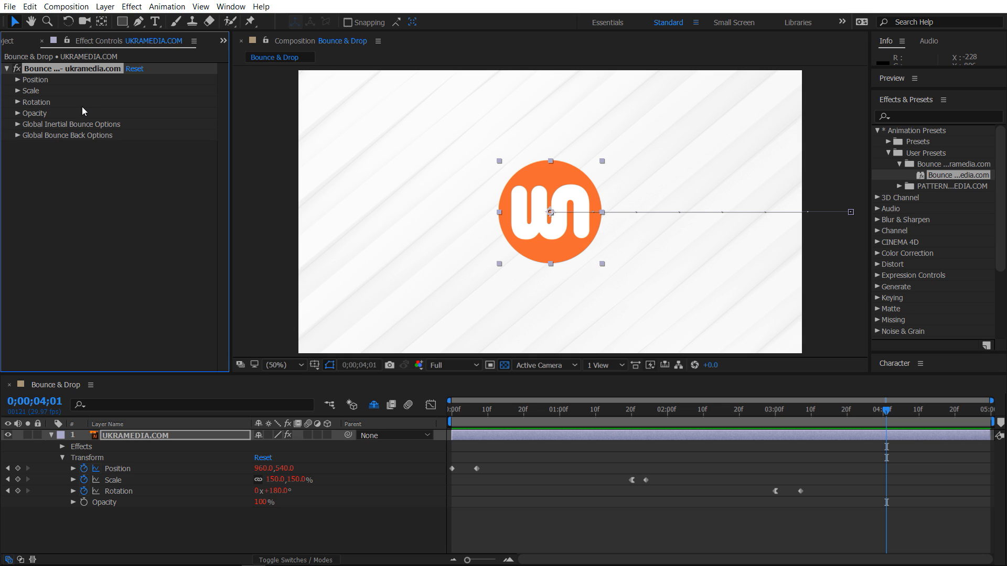
mouse_move(29, 129)
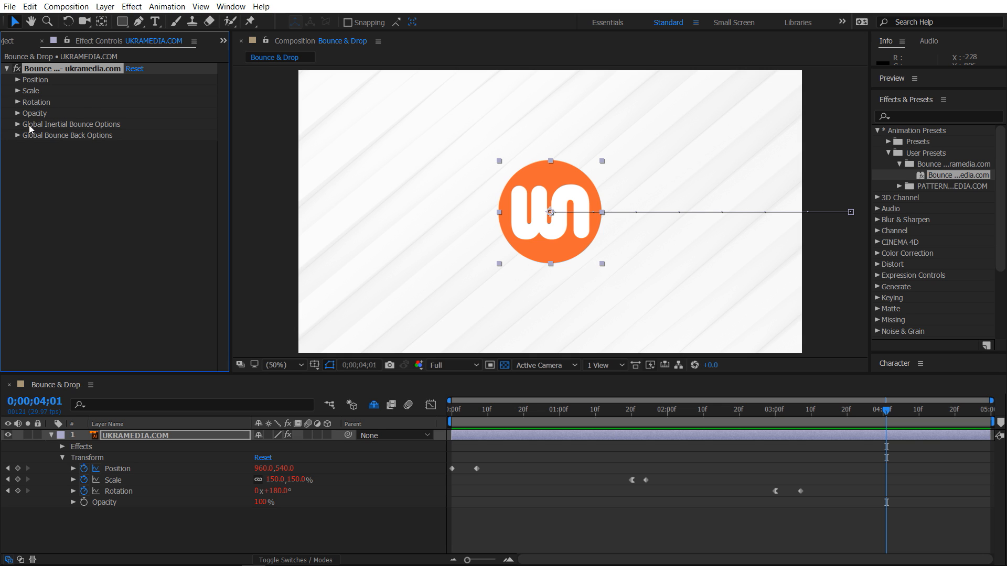
- Check Enable Global Inertial Bounce and Enable Global Bounce Back in their global option groups
left_click(15, 124)
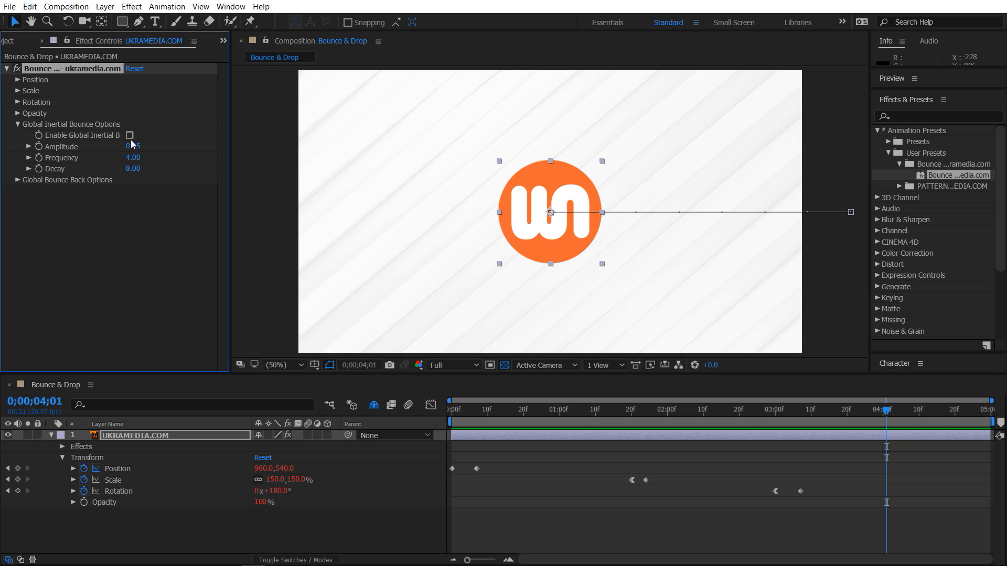
left_click(129, 135)
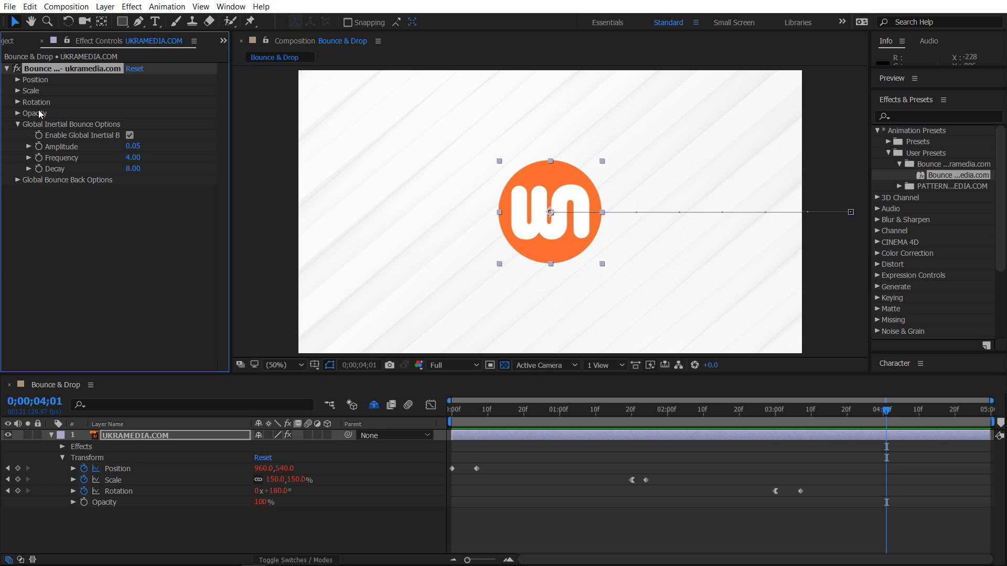
mouse_move(63, 133)
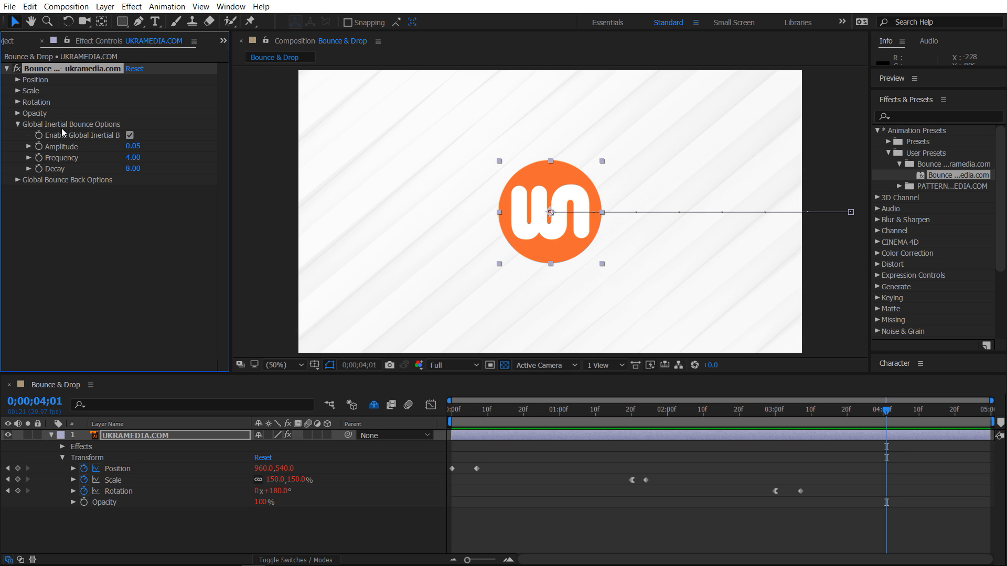
left_click(17, 179)
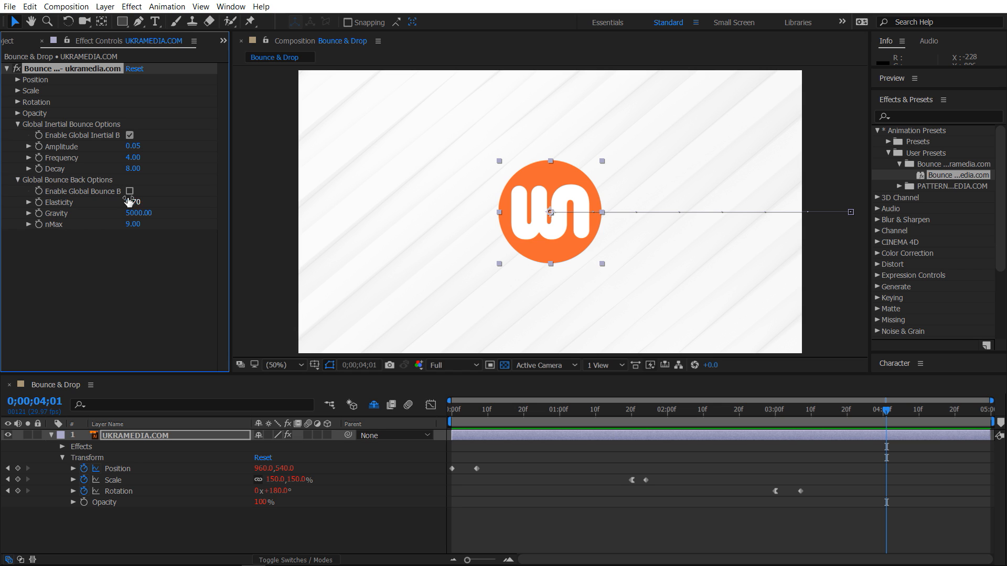
left_click(129, 192)
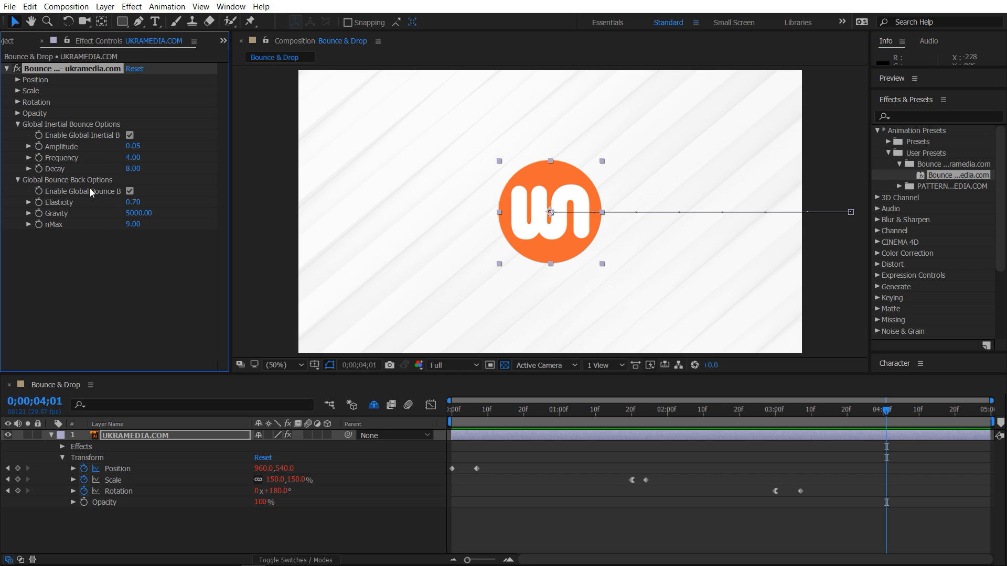
mouse_move(42, 117)
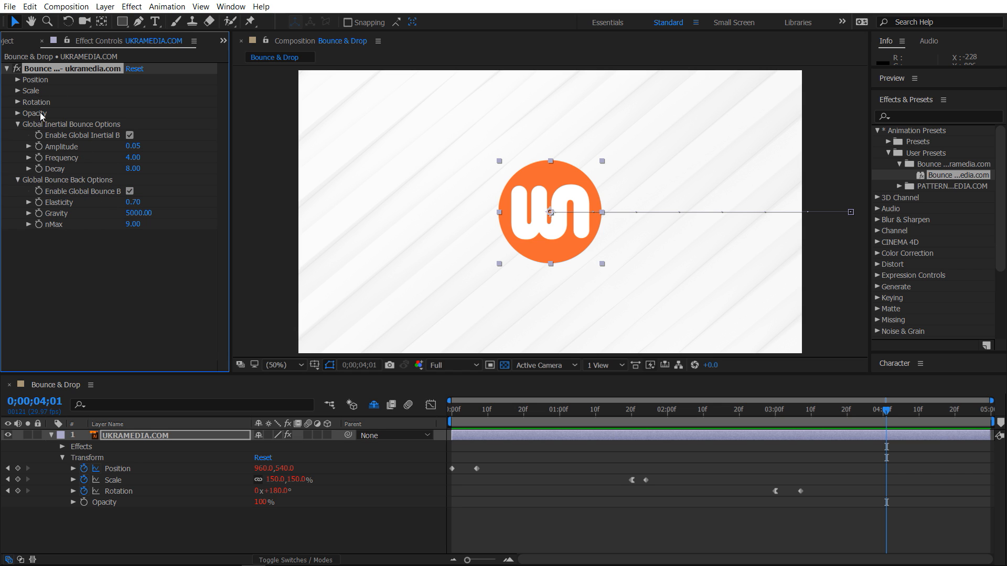